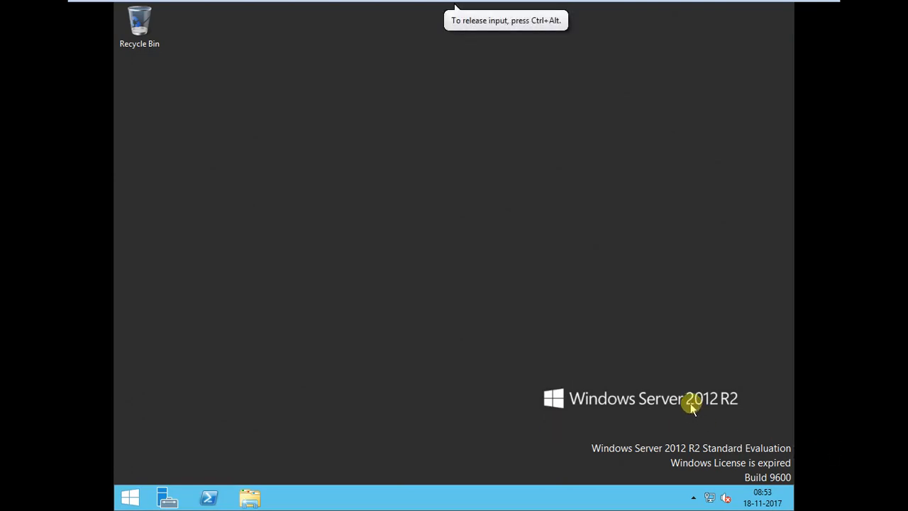
mouse_move(725, 404)
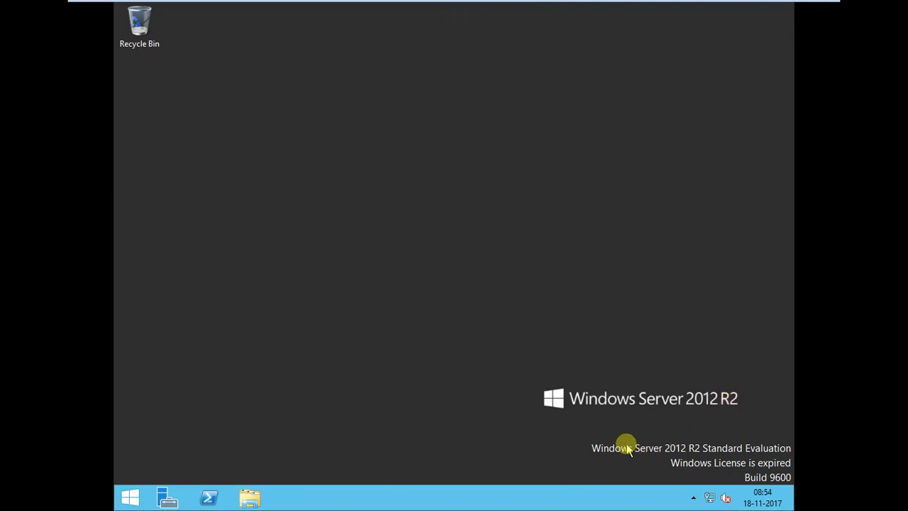
mouse_move(679, 447)
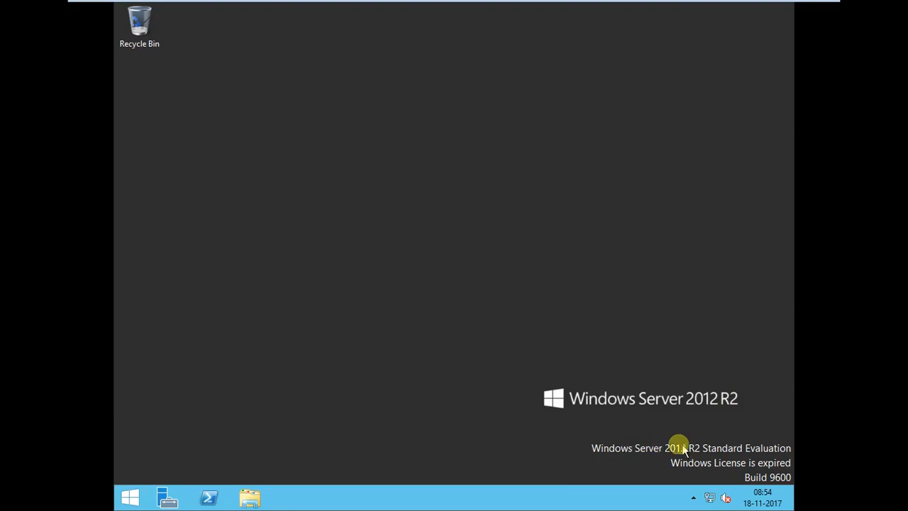
mouse_move(670, 437)
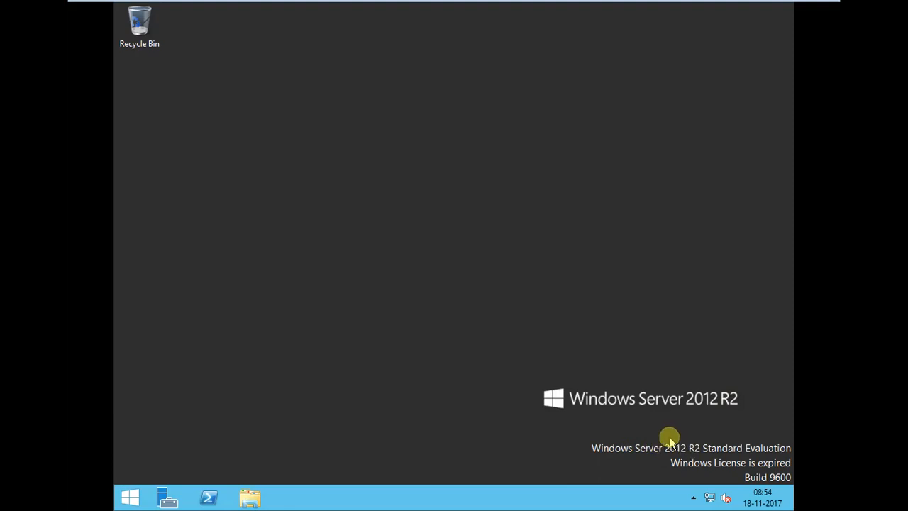
mouse_move(311, 158)
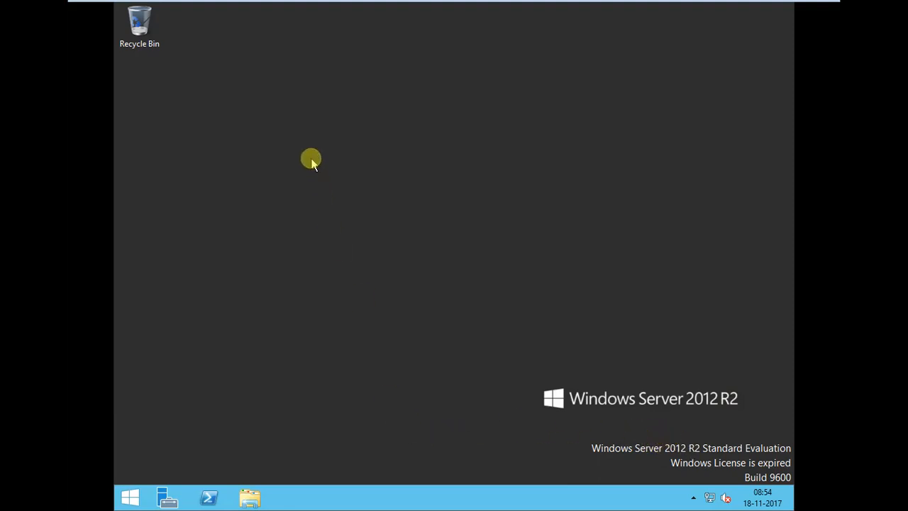
mouse_move(293, 474)
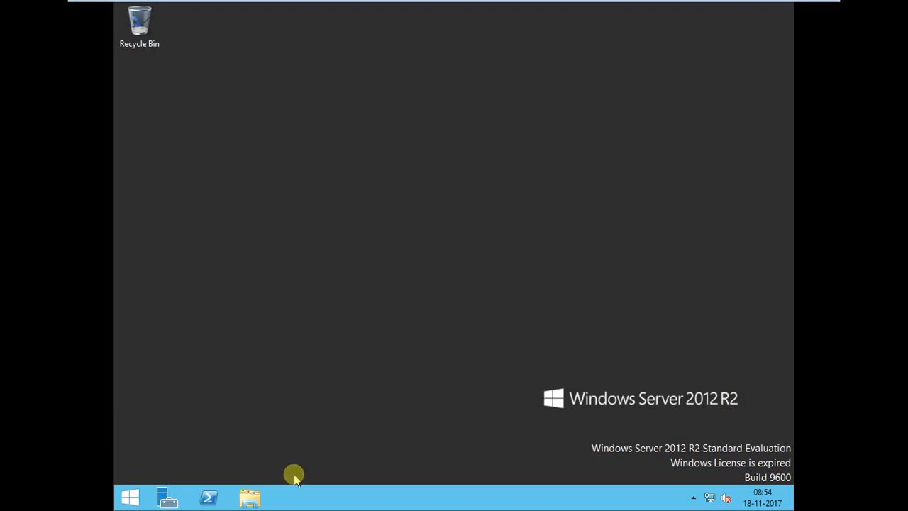
mouse_move(277, 468)
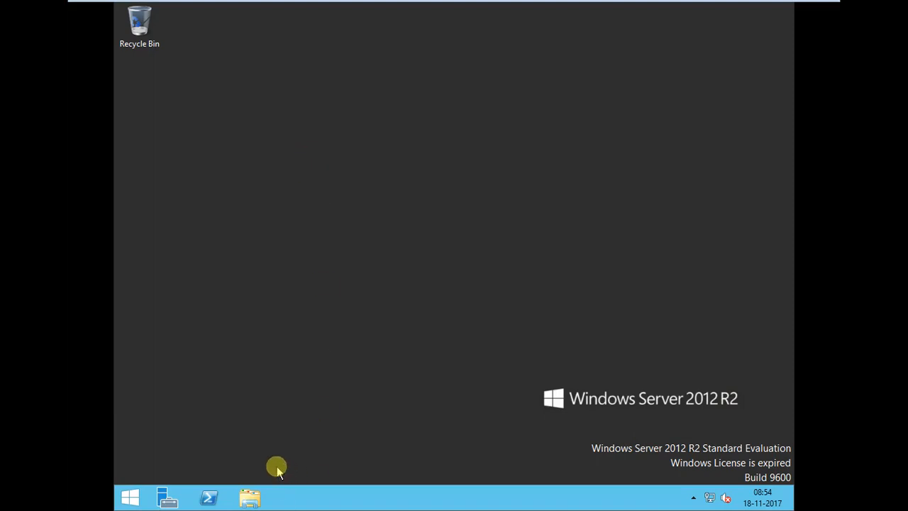
mouse_move(134, 372)
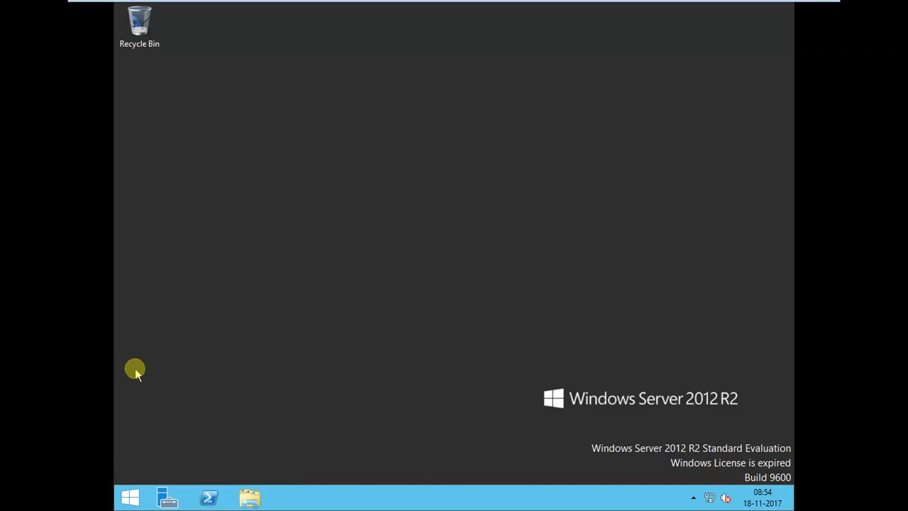
mouse_move(533, 505)
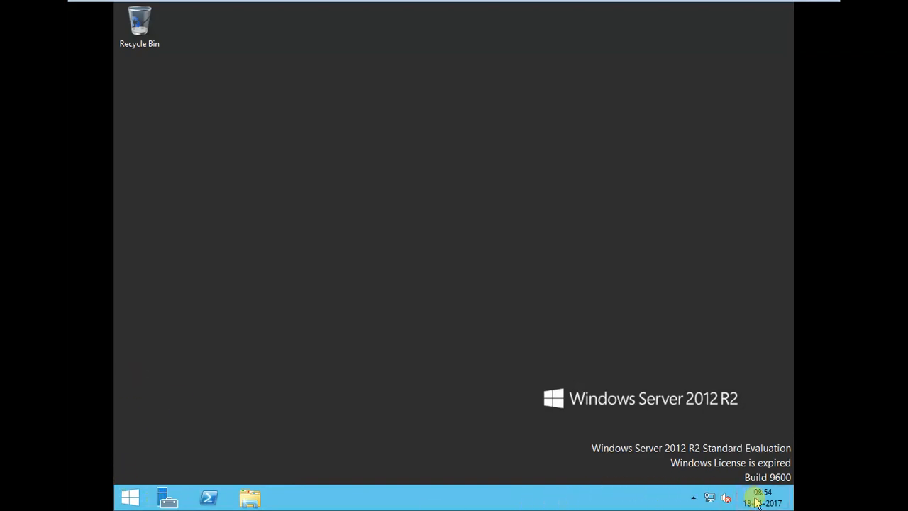
Open Date and Time settings showing 18 November 2017 and the UTC+05:30 Chennai, Kolkata time zone.
left_click(761, 498)
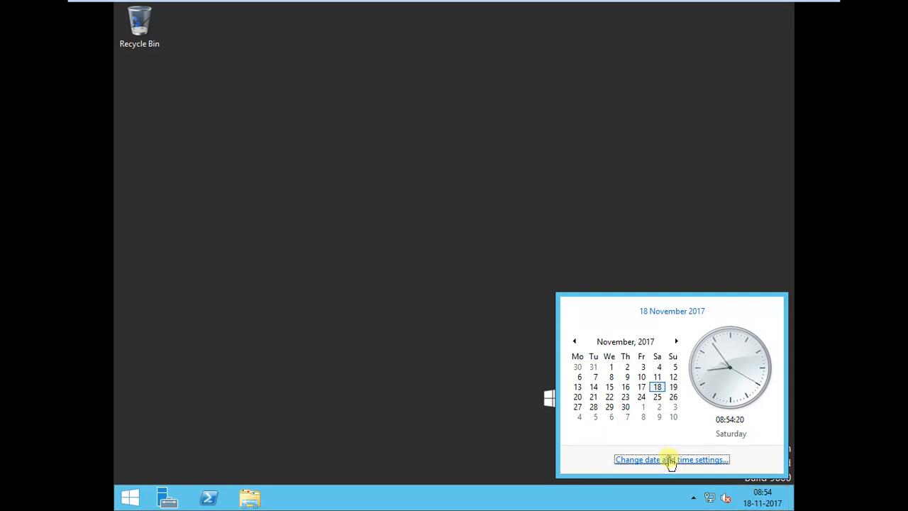
left_click(671, 459)
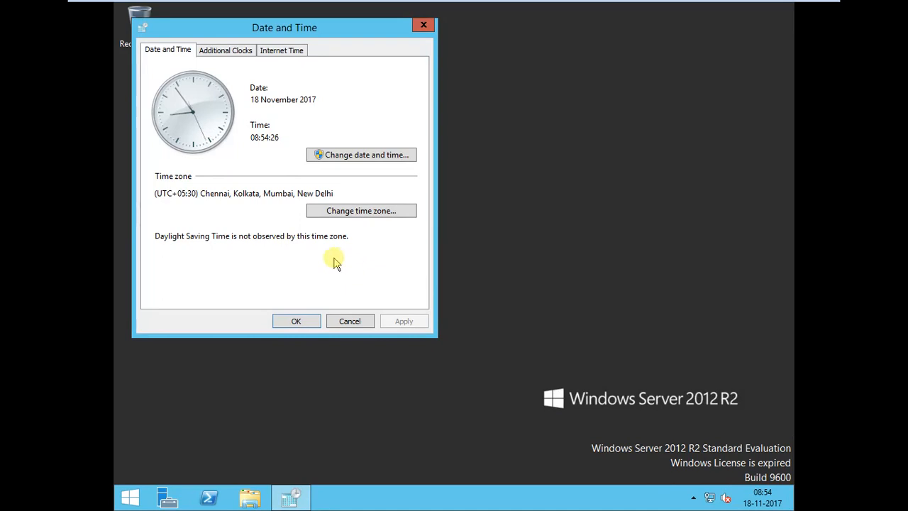
mouse_move(213, 193)
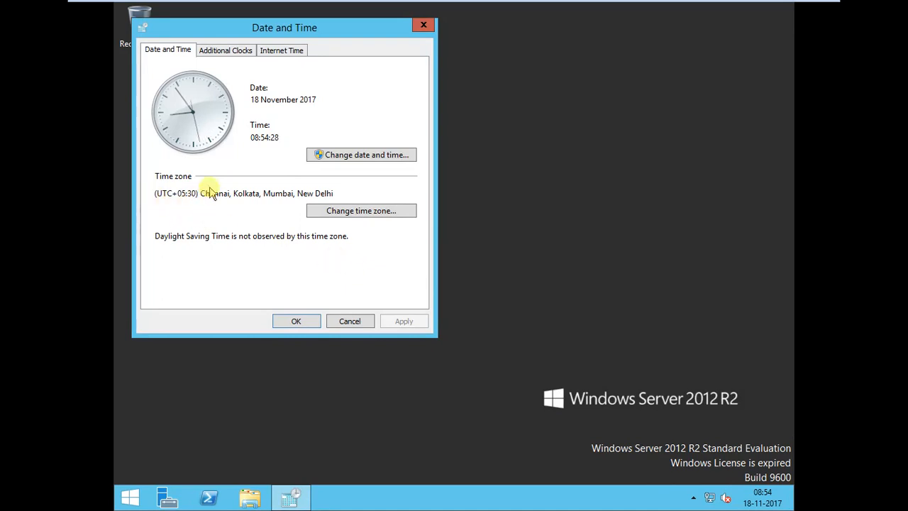
left_click_drag(204, 193, 339, 193)
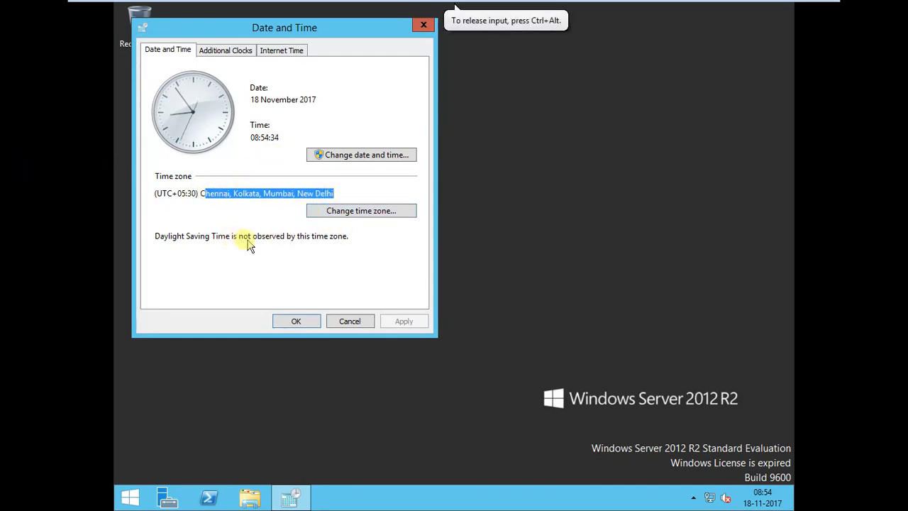
mouse_move(404, 325)
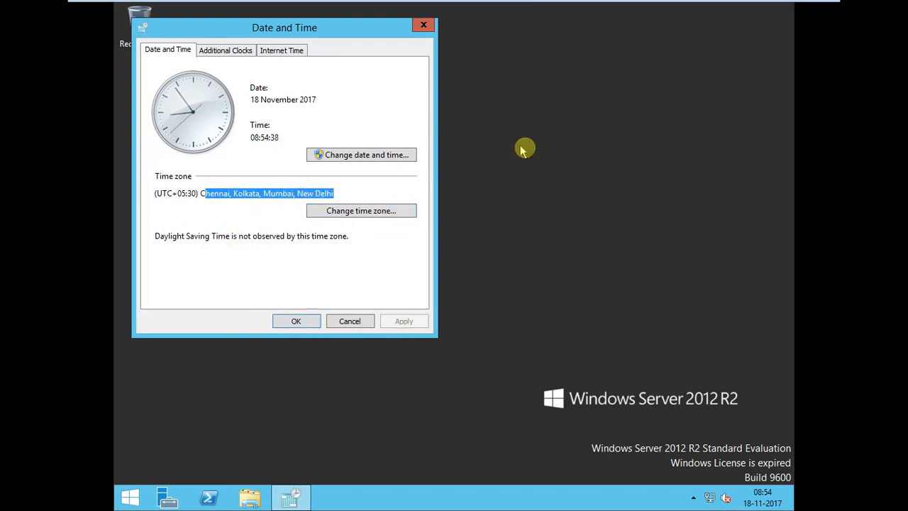
mouse_move(403, 321)
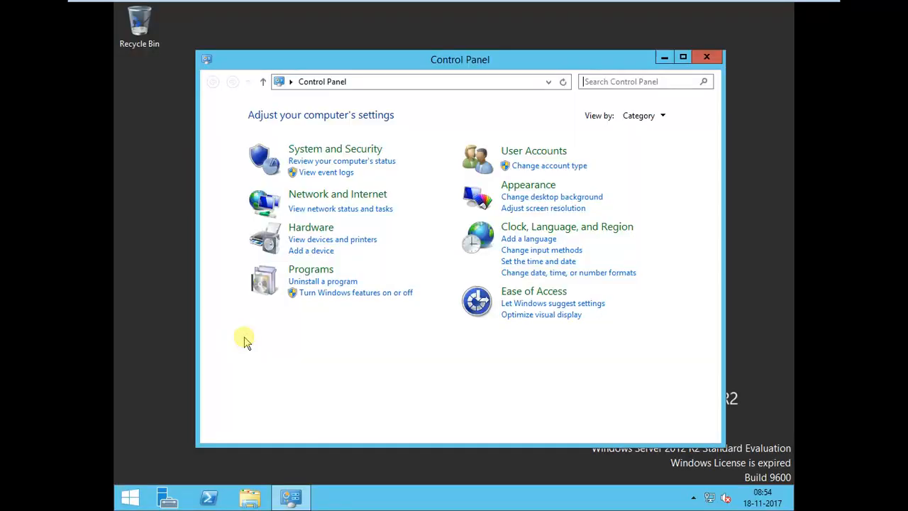
mouse_move(376, 234)
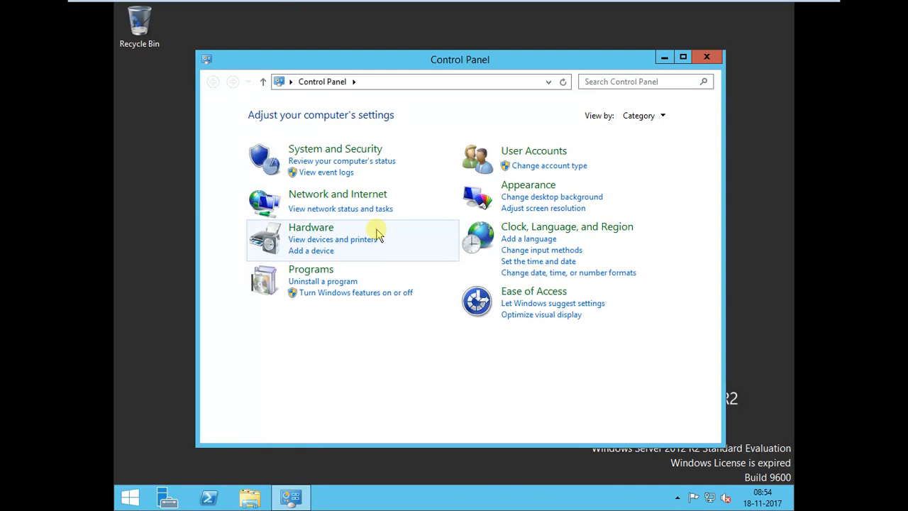
mouse_move(408, 184)
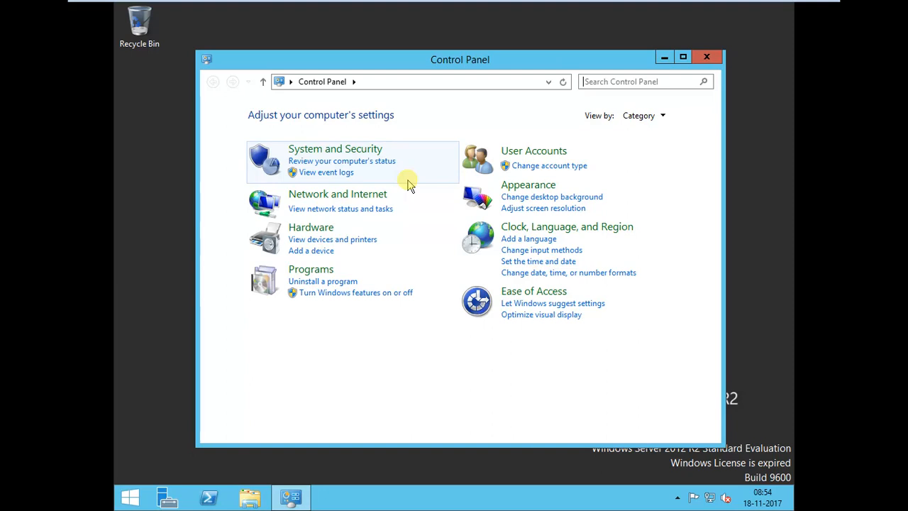
mouse_move(335, 149)
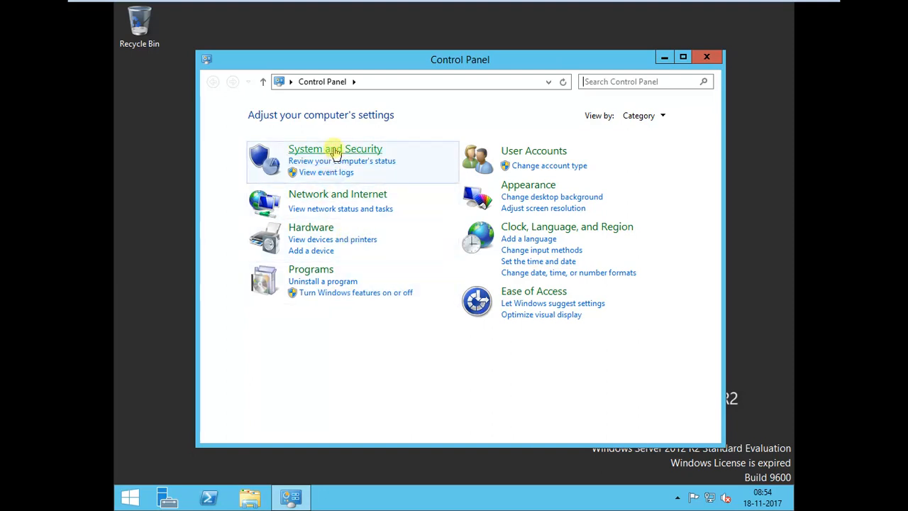
Turn off Windows Firewall for private and public networks under System and Security.
left_click(334, 149)
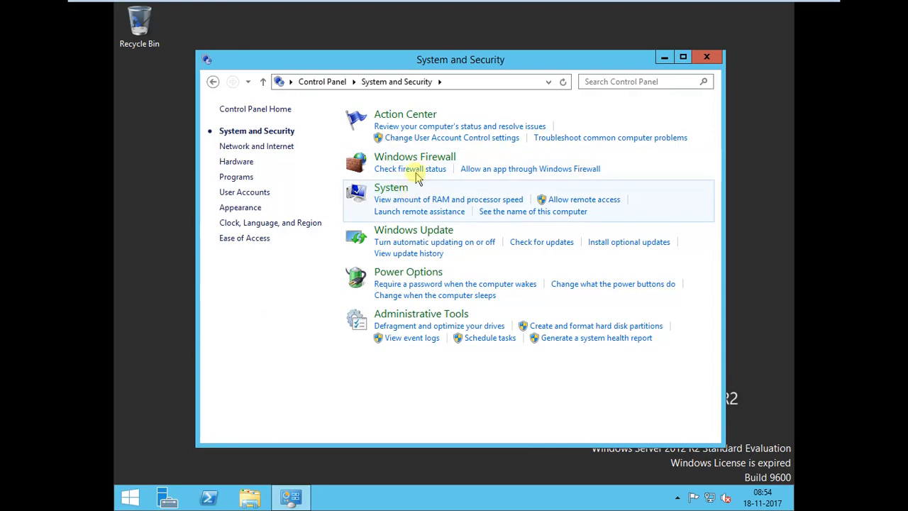
left_click(410, 168)
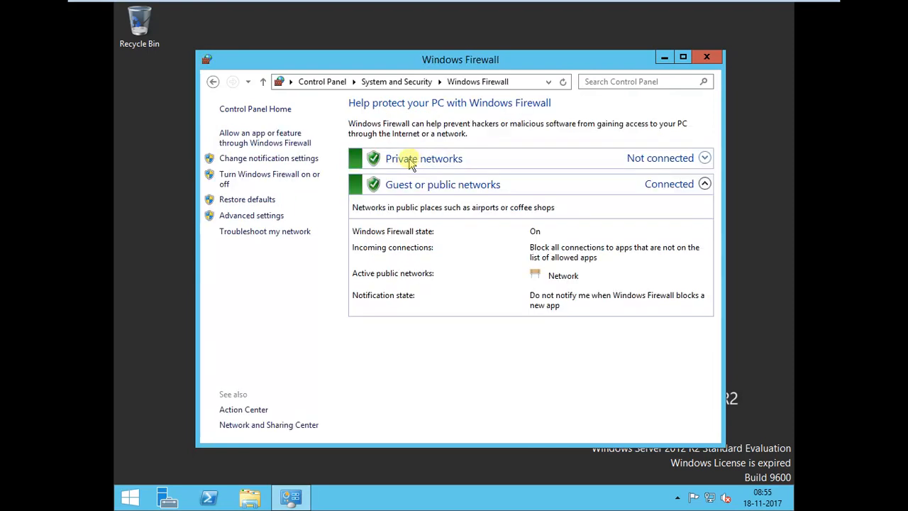
left_click(269, 179)
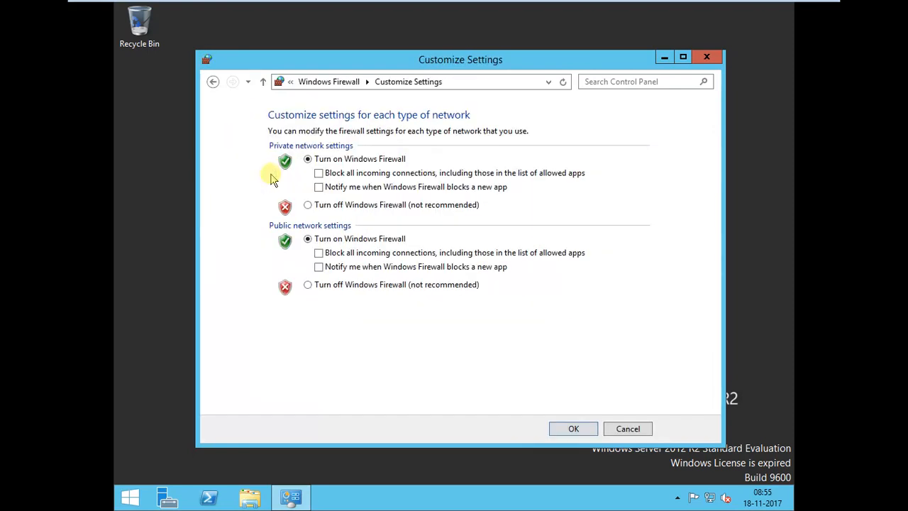
left_click(308, 204)
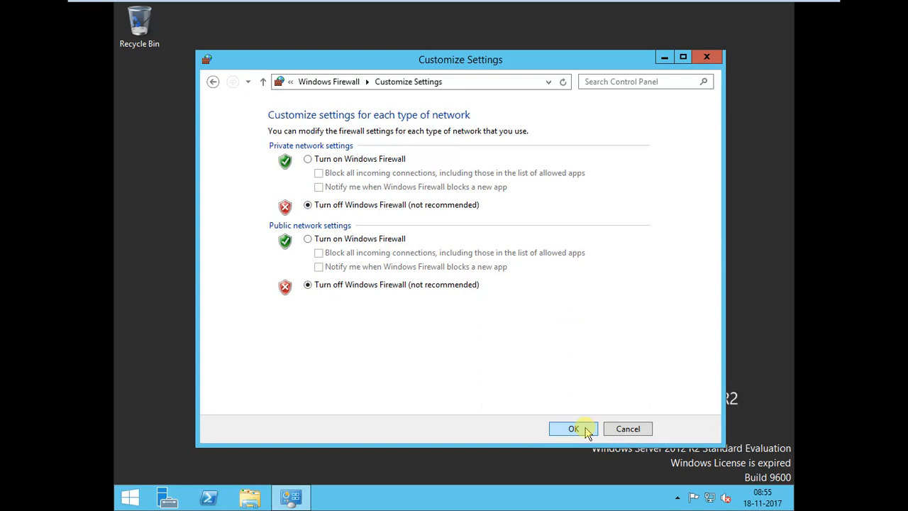
left_click(573, 428)
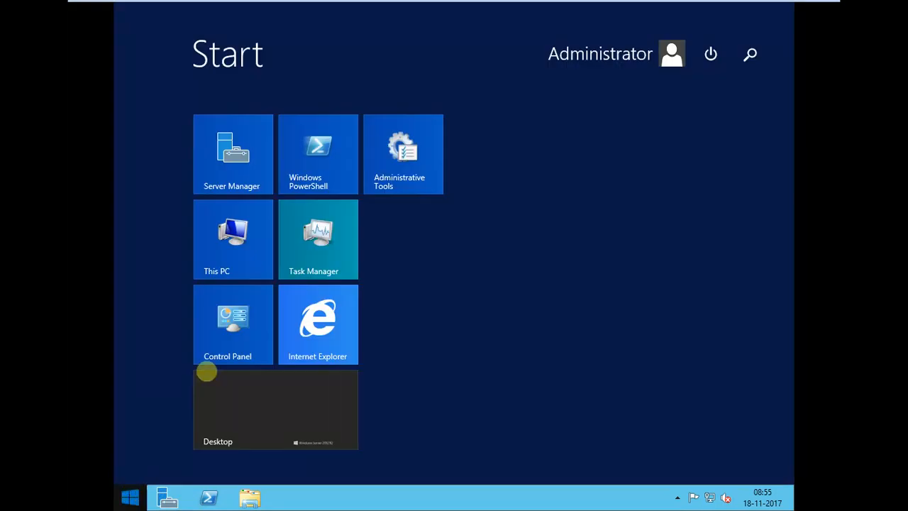
Rename the computer to 'ad' in This PC's System Properties.
right_click(233, 239)
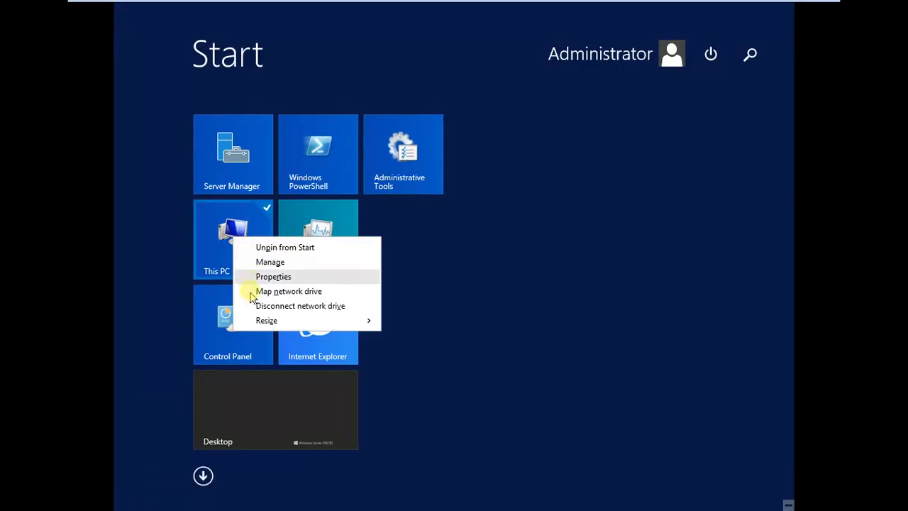
left_click(273, 276)
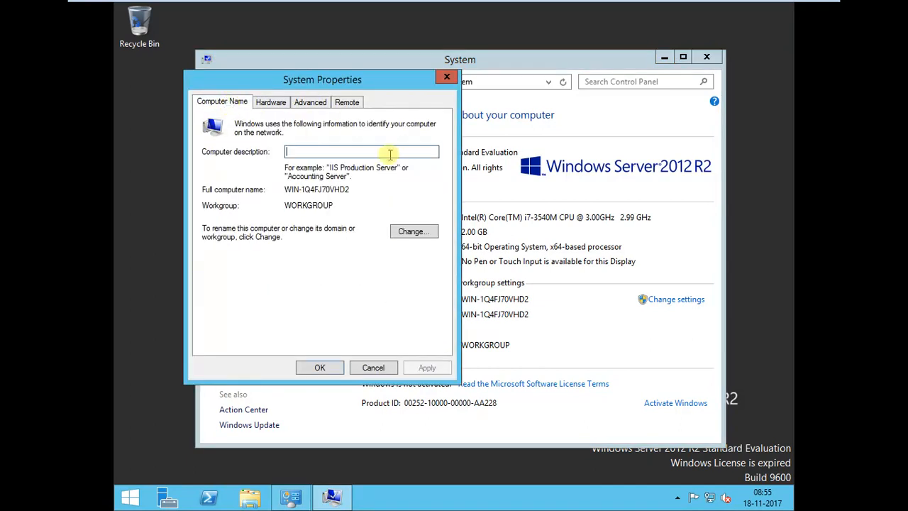
left_click(414, 231)
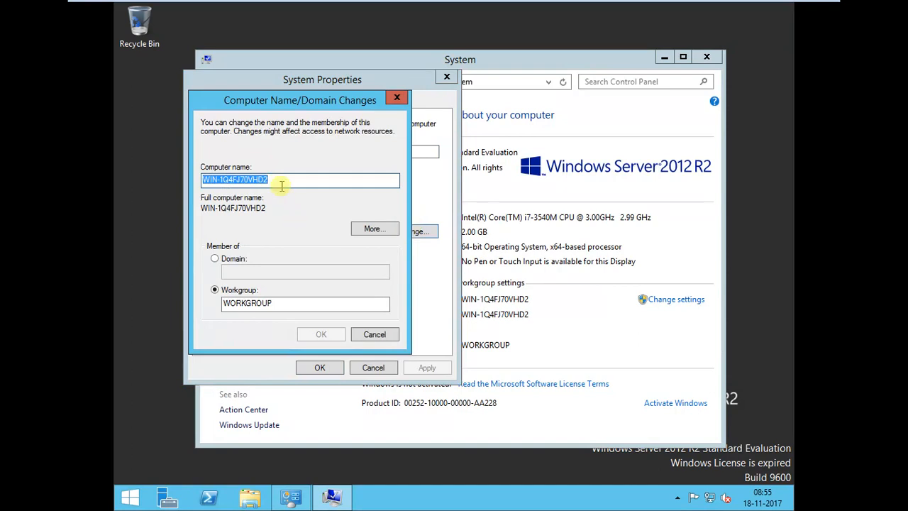
type("ad")
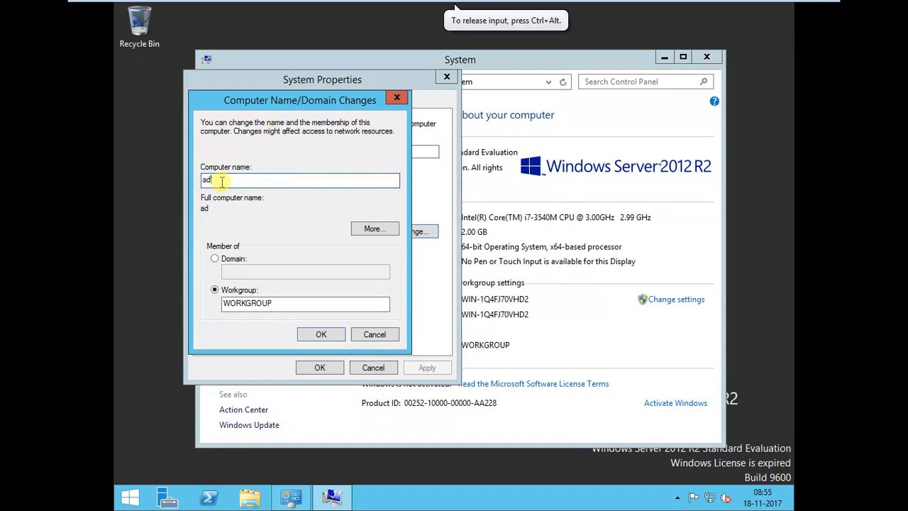
left_click(320, 334)
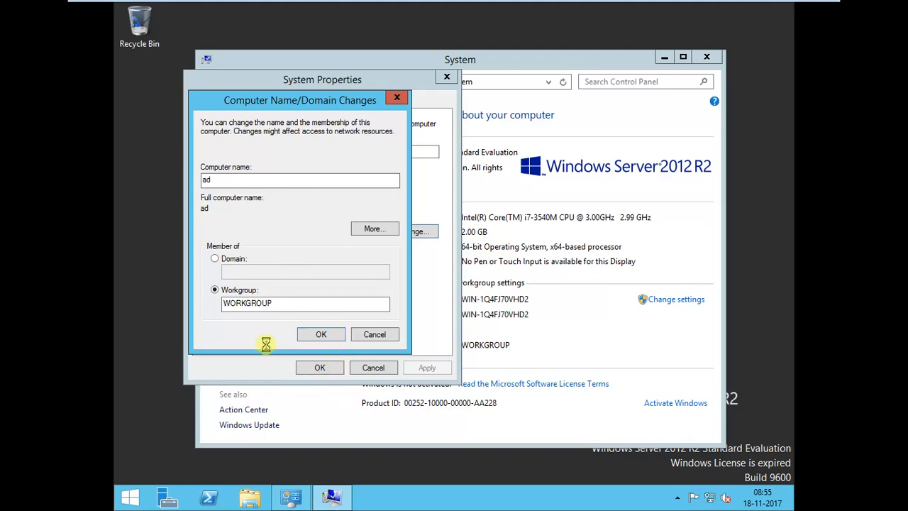
Confirm the name change and restart the server now to apply it.
left_click(320, 334)
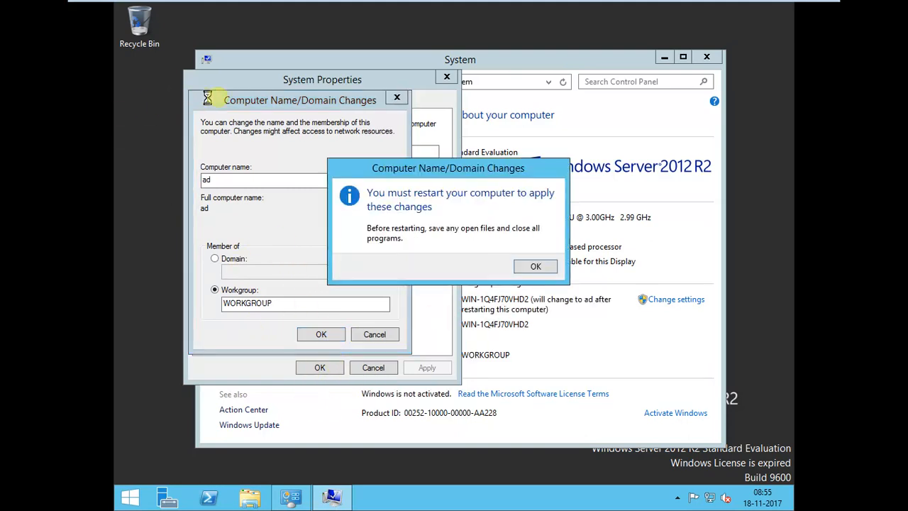
left_click(535, 266)
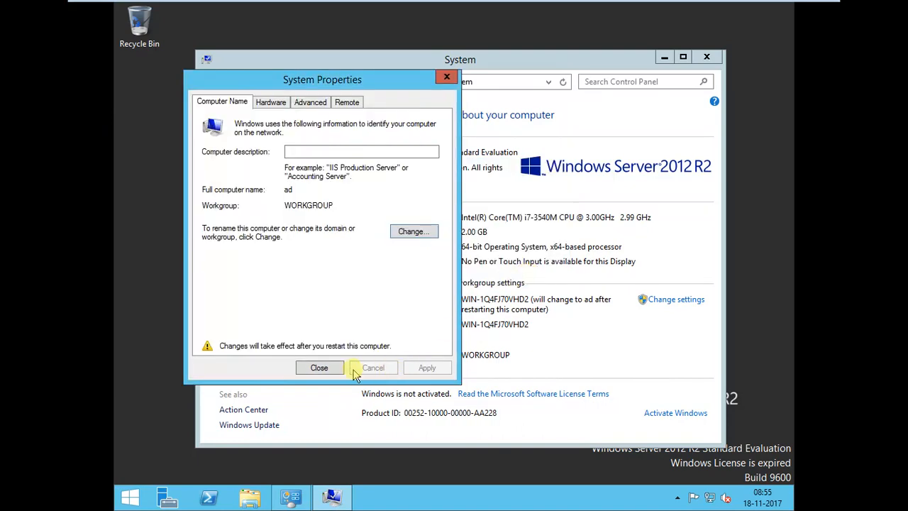
left_click(319, 367)
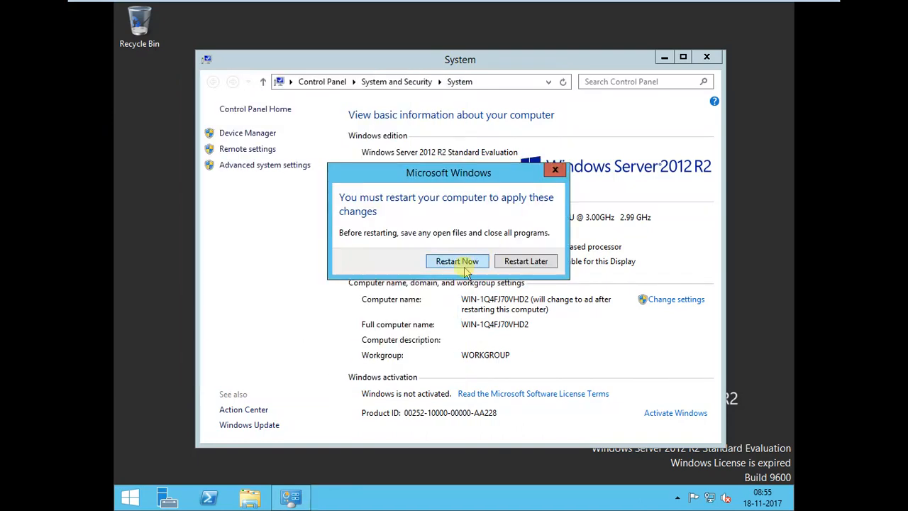
left_click(456, 260)
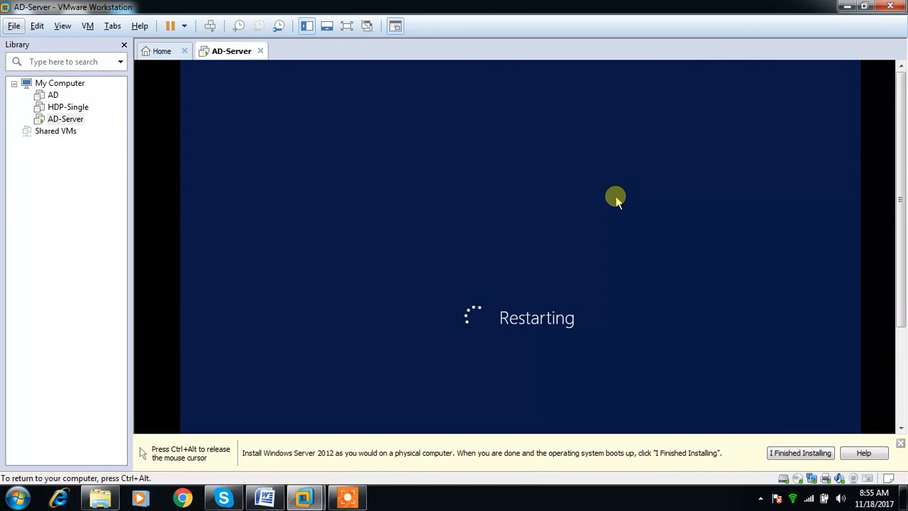
Wait for the VM to reboot, then sign in as Administrator.
left_click(347, 496)
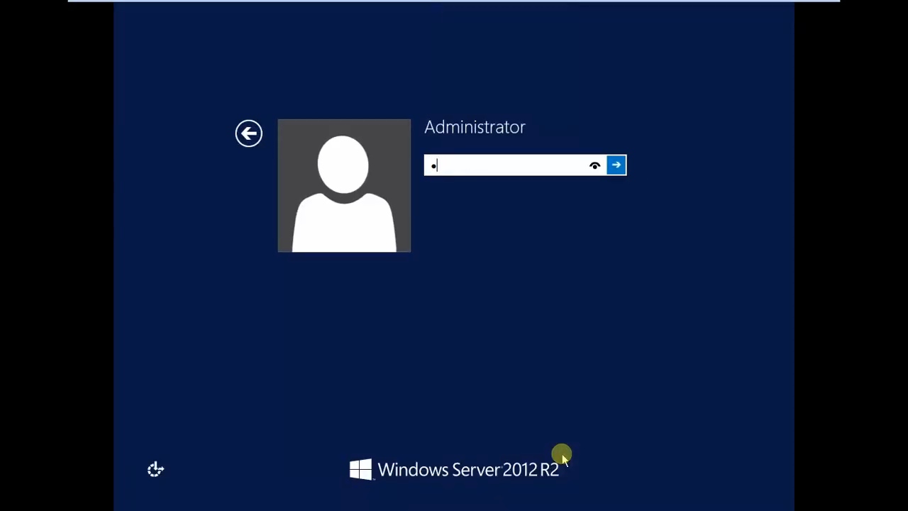
left_click(615, 164)
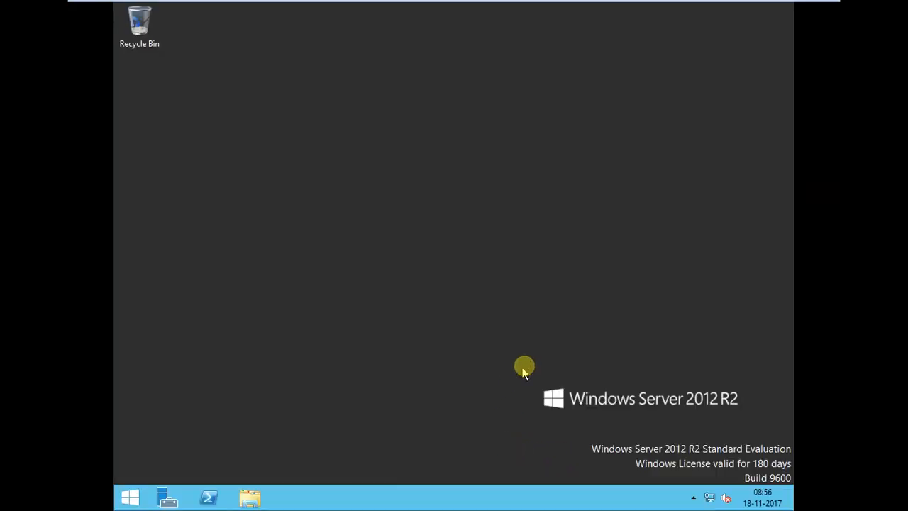
Install AD DS with its required features on server ad, allowing automatic restarts.
left_click(167, 497)
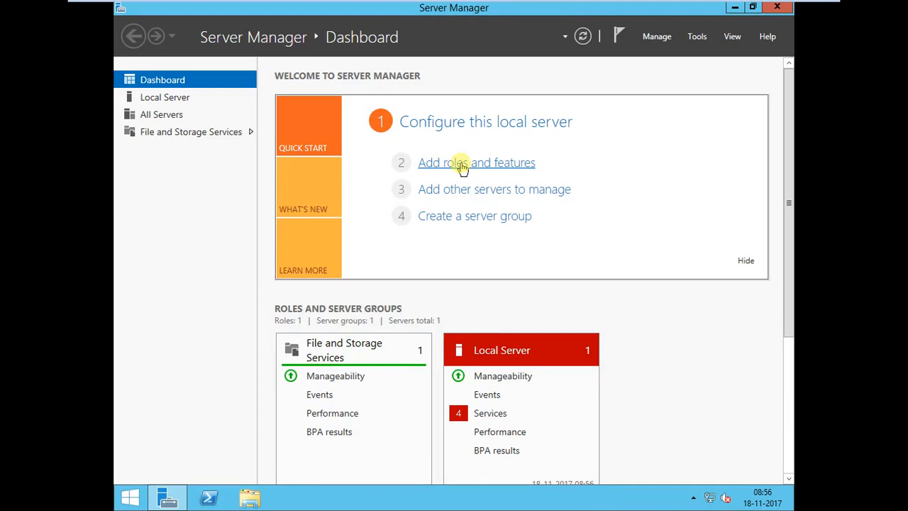
left_click(476, 162)
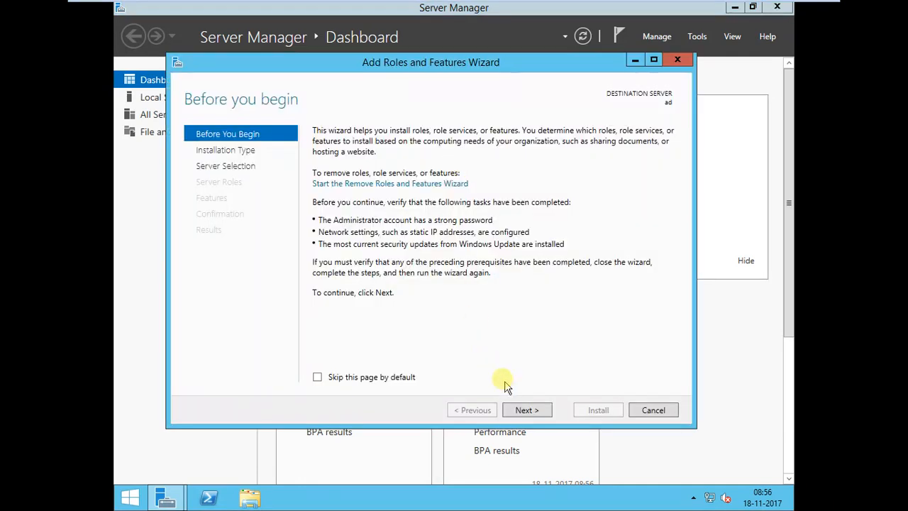
left_click(526, 410)
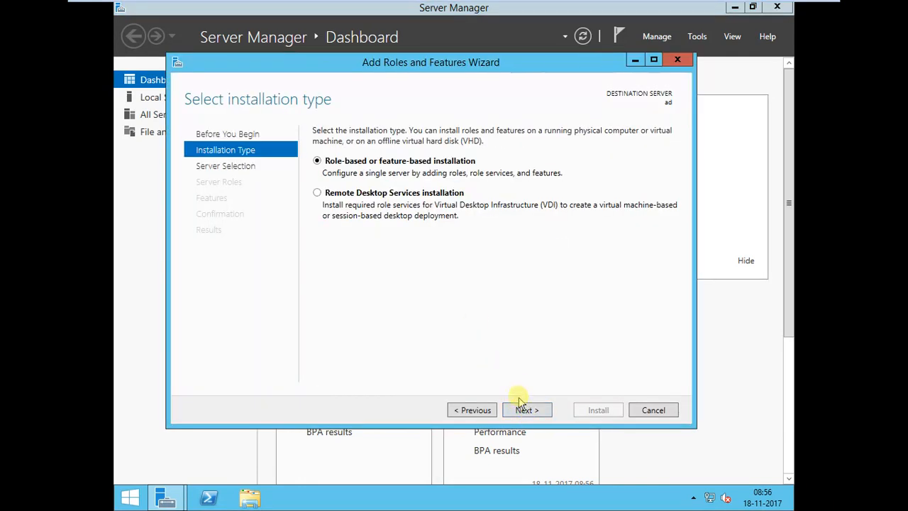
mouse_move(488, 337)
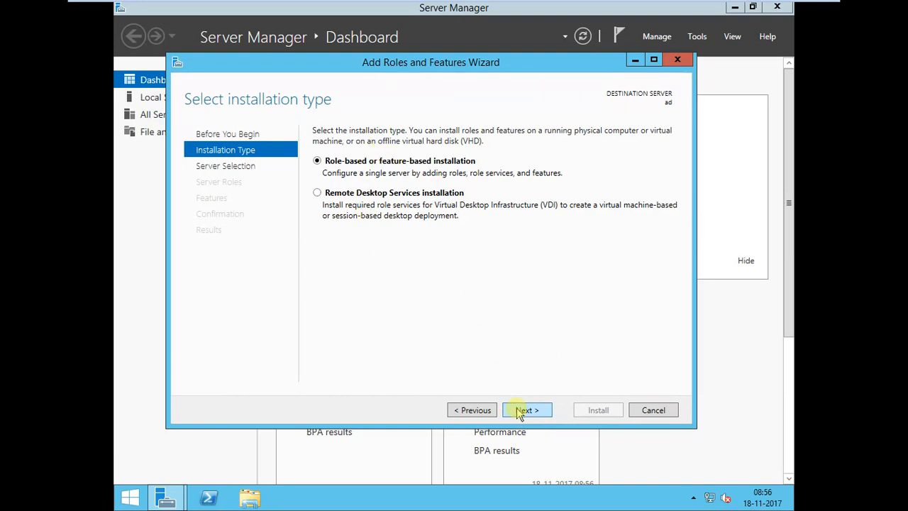
left_click(526, 410)
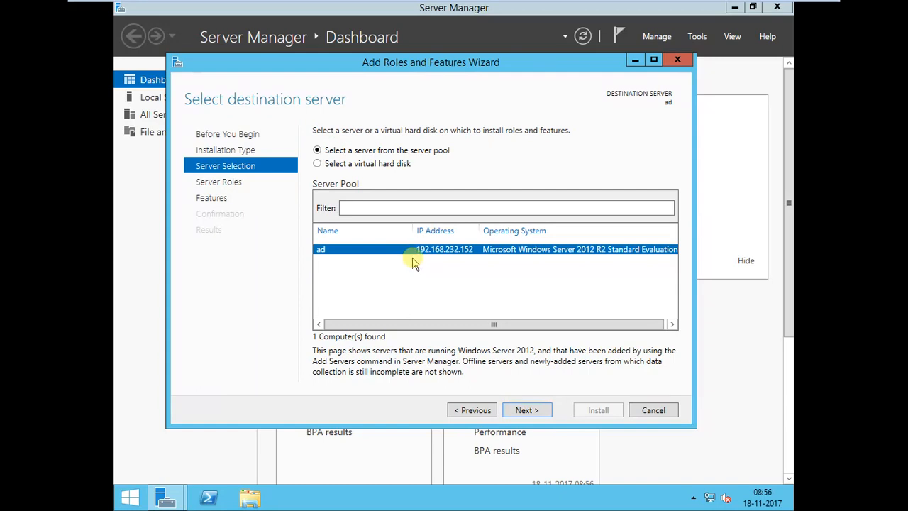
left_click(527, 410)
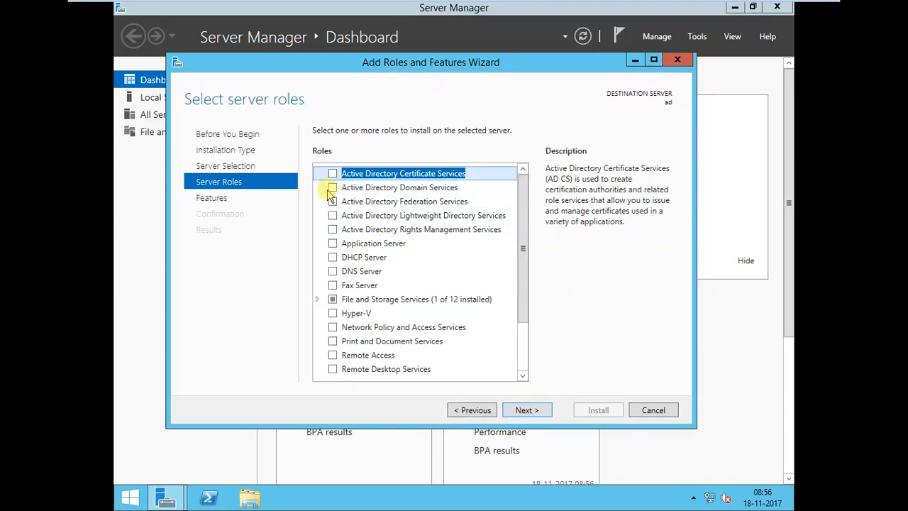
left_click(333, 187)
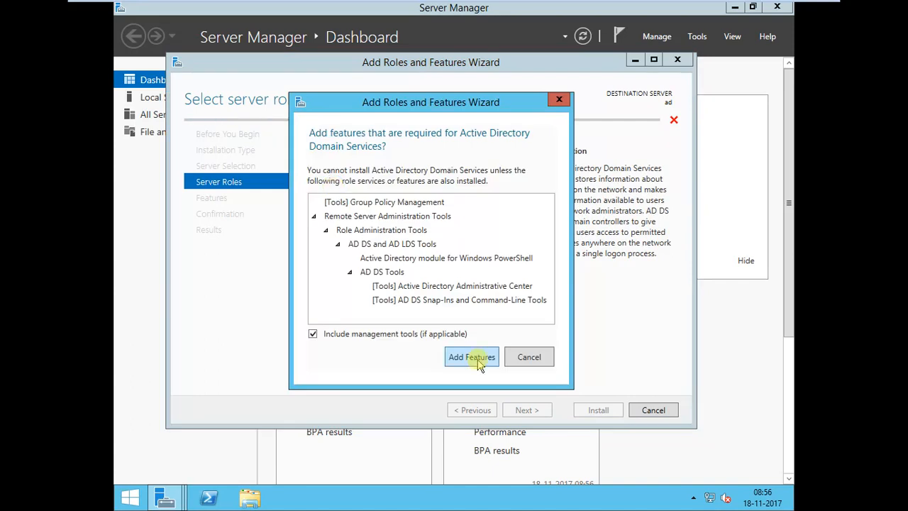
left_click(471, 357)
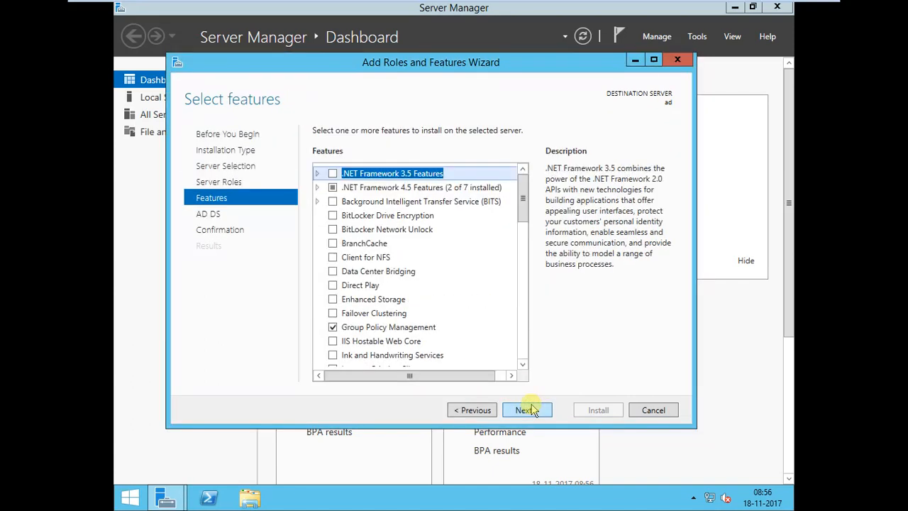
left_click(523, 410)
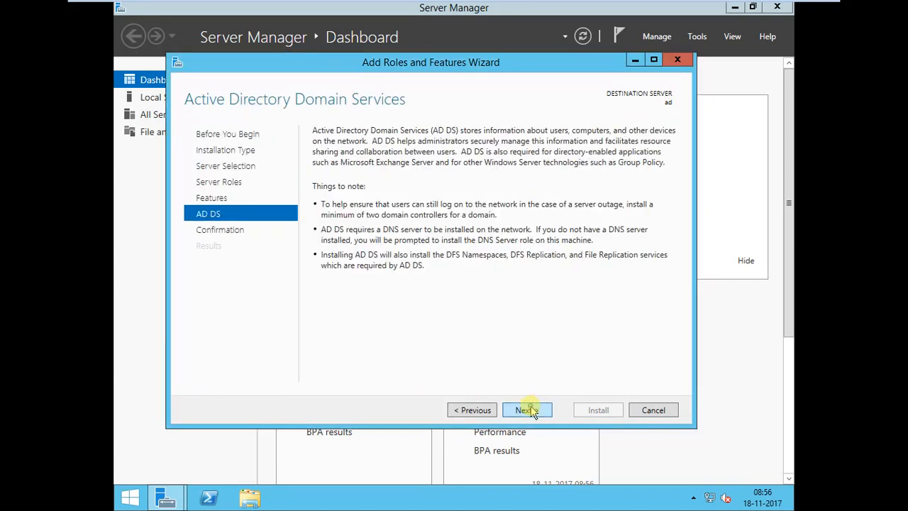
left_click(527, 410)
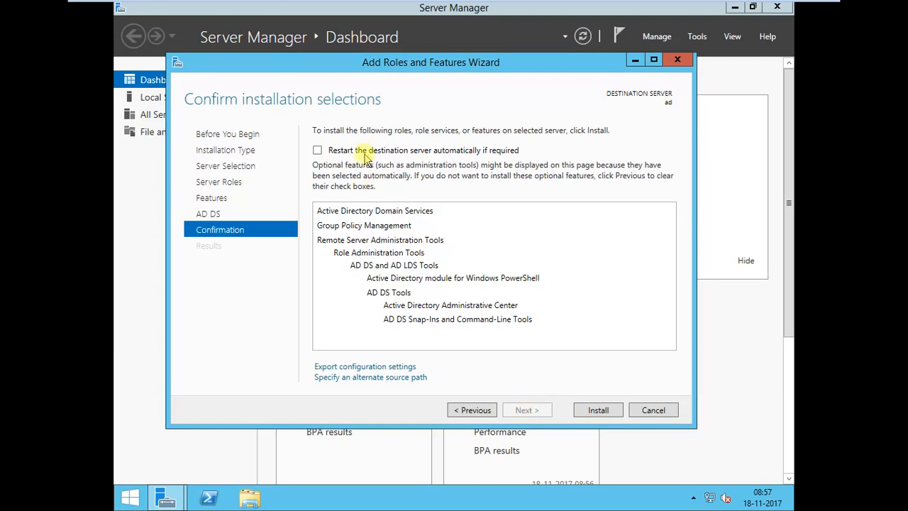
left_click(317, 150)
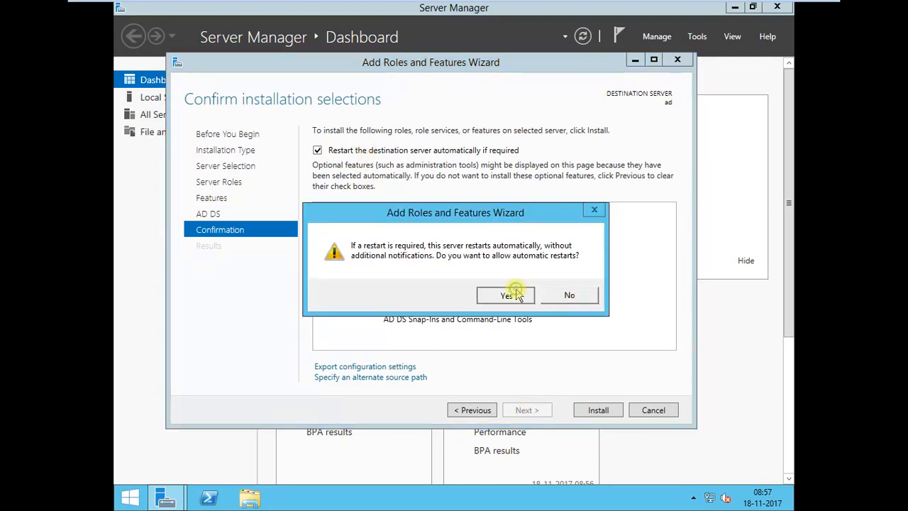
left_click(506, 295)
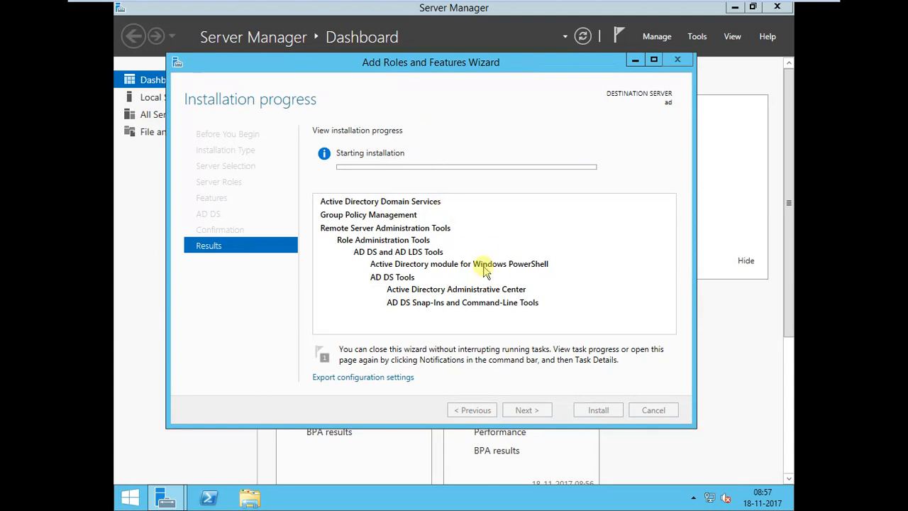
mouse_move(656, 390)
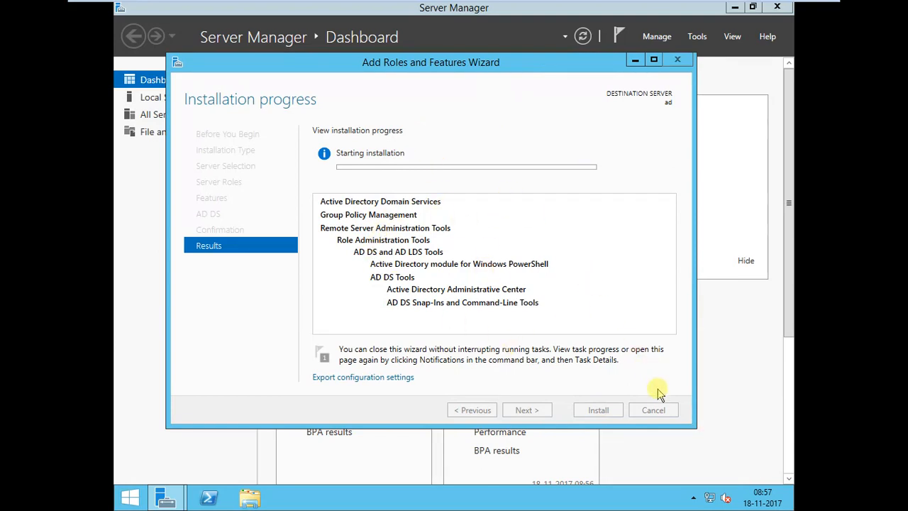
mouse_move(310, 175)
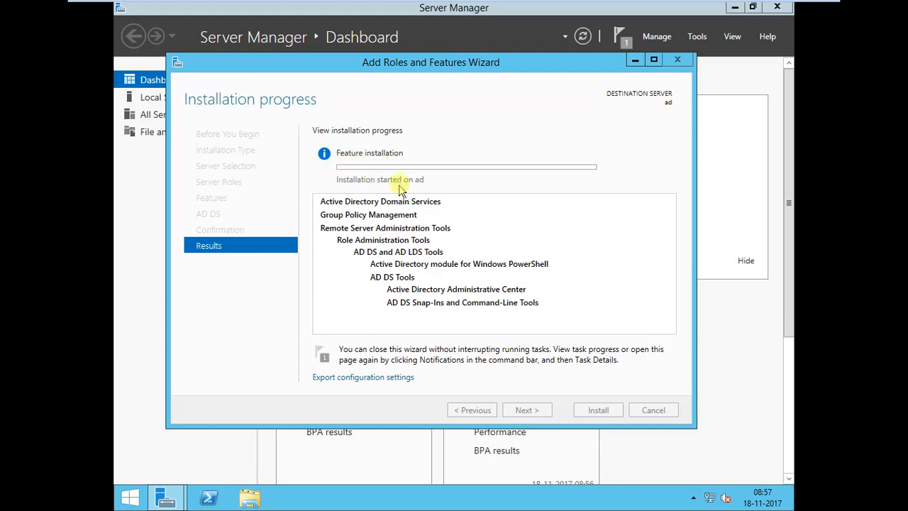
mouse_move(507, 256)
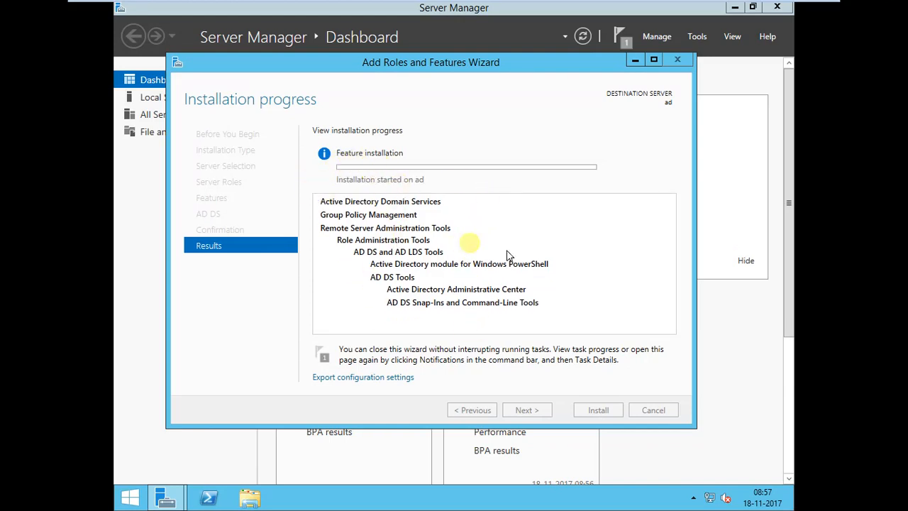
mouse_move(436, 279)
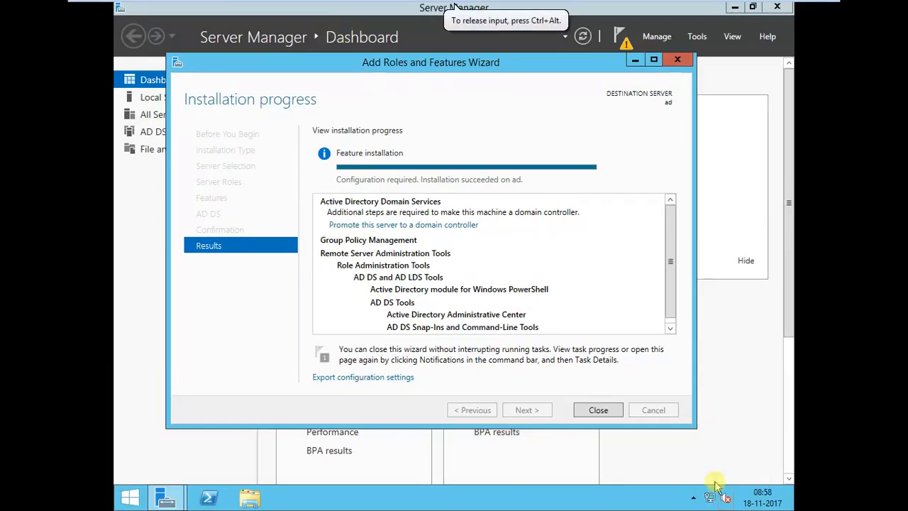
Close the finished wizard and choose 'Promote this server to a domain controller' from Notifications.
left_click(597, 410)
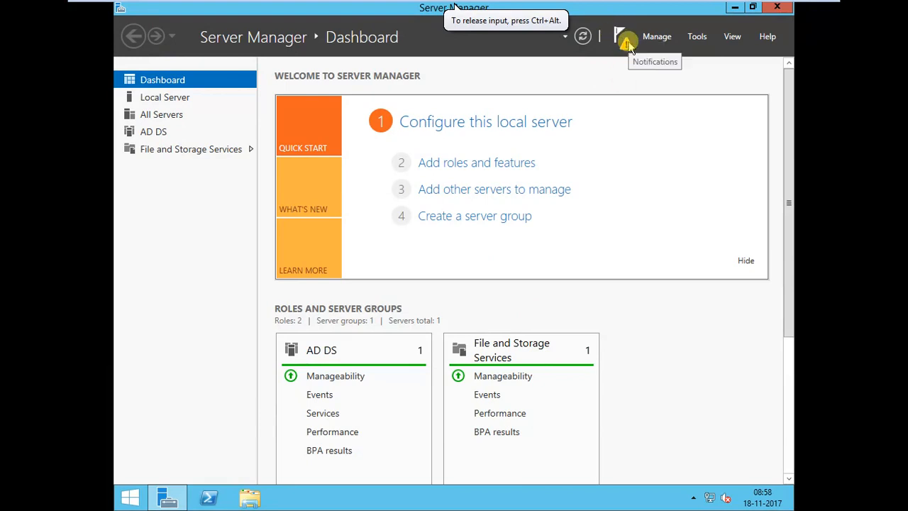
left_click(624, 36)
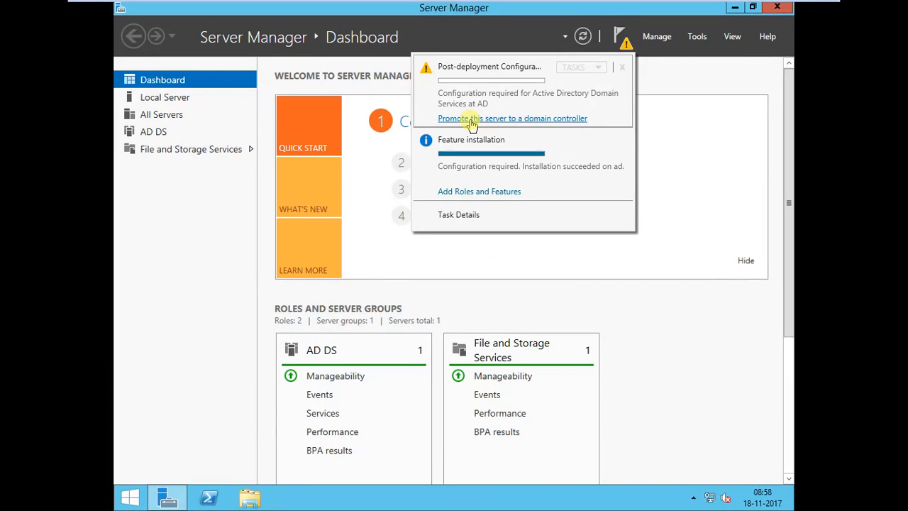
left_click(512, 118)
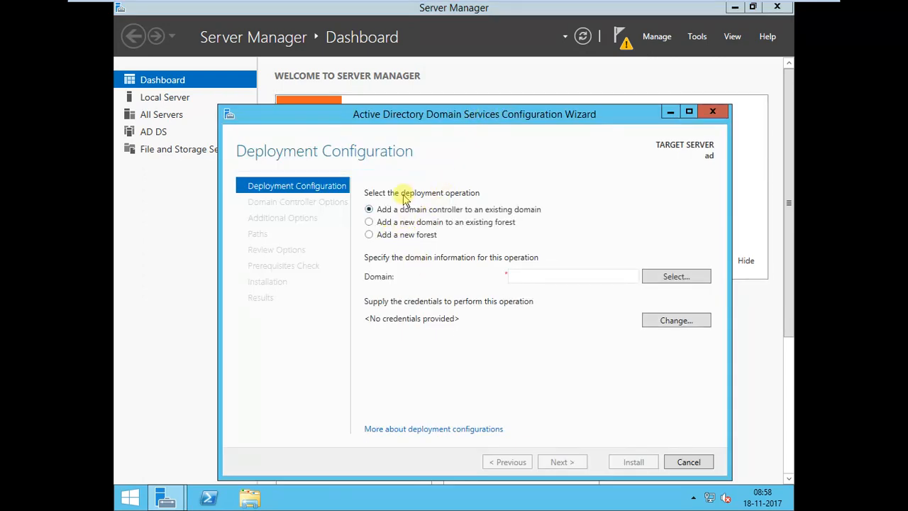
mouse_move(388, 239)
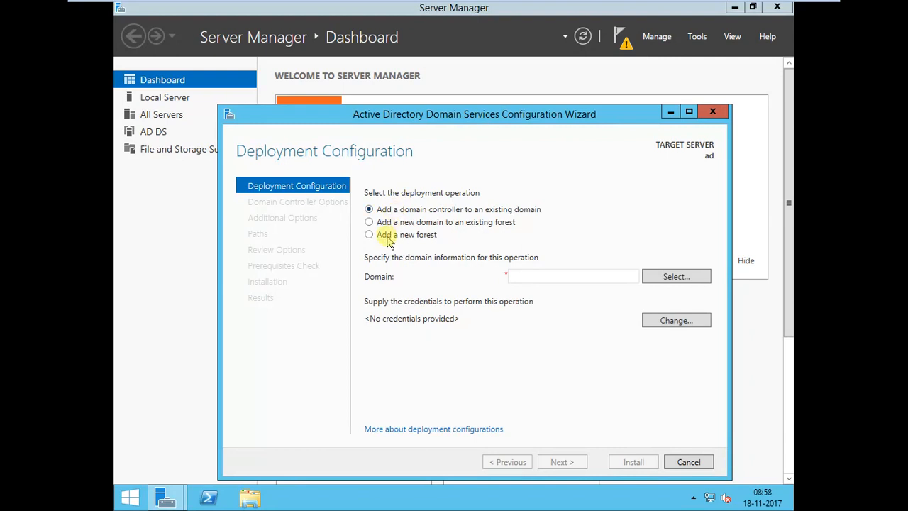
Choose 'Add a new forest' with root domain name hadoop.com and continue.
left_click(369, 208)
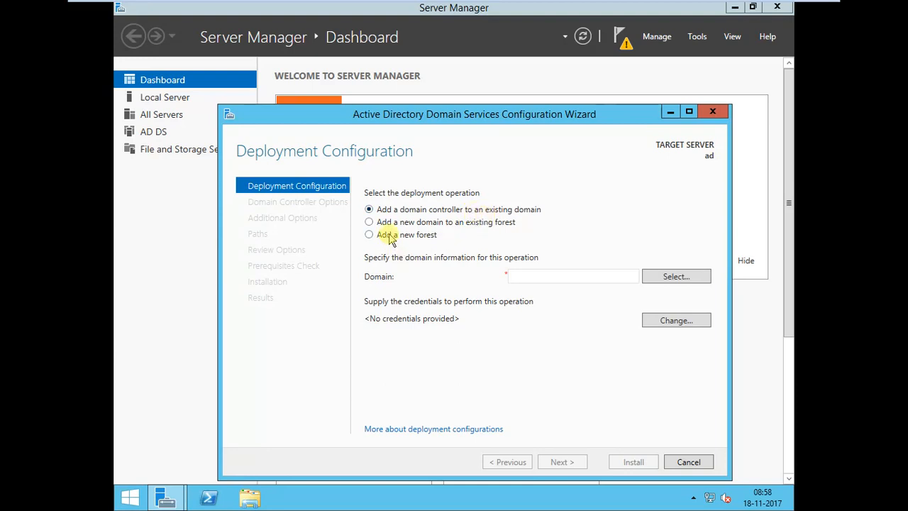
left_click(369, 234)
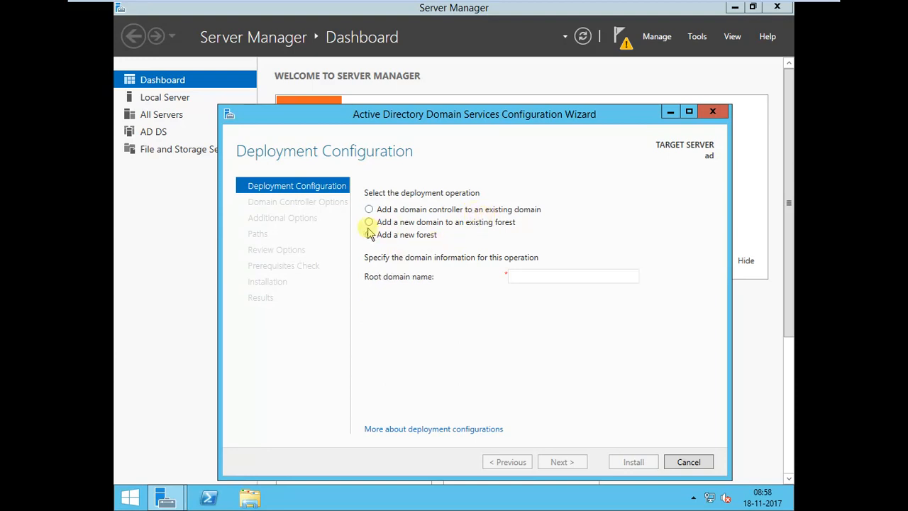
left_click(369, 234)
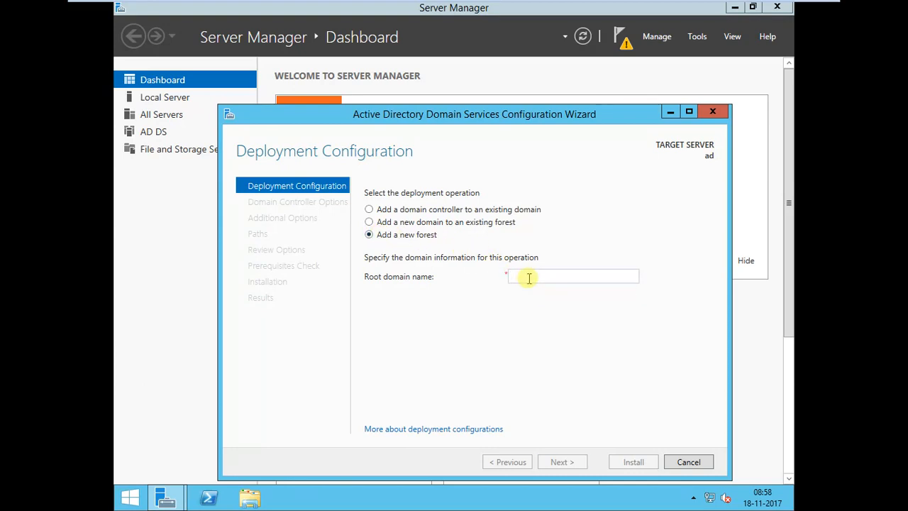
type("hadoop.c")
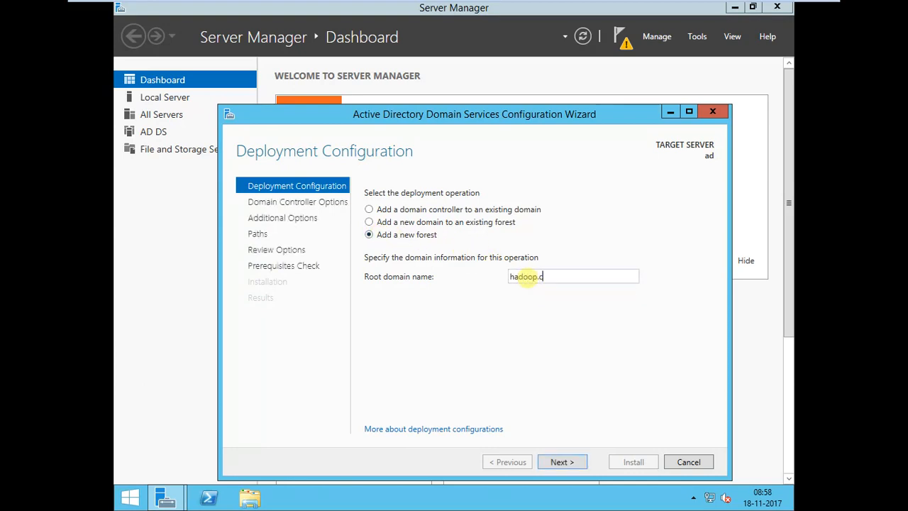
type("om")
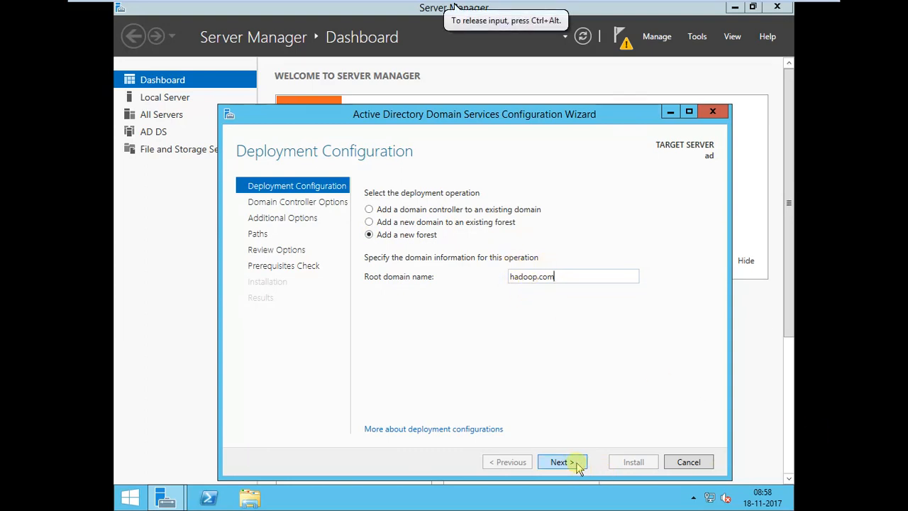
left_click(562, 462)
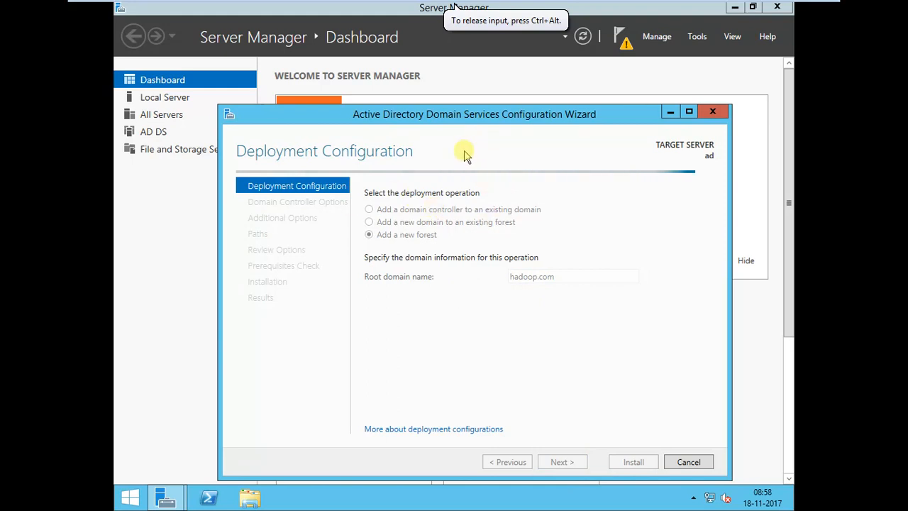
mouse_move(156, 181)
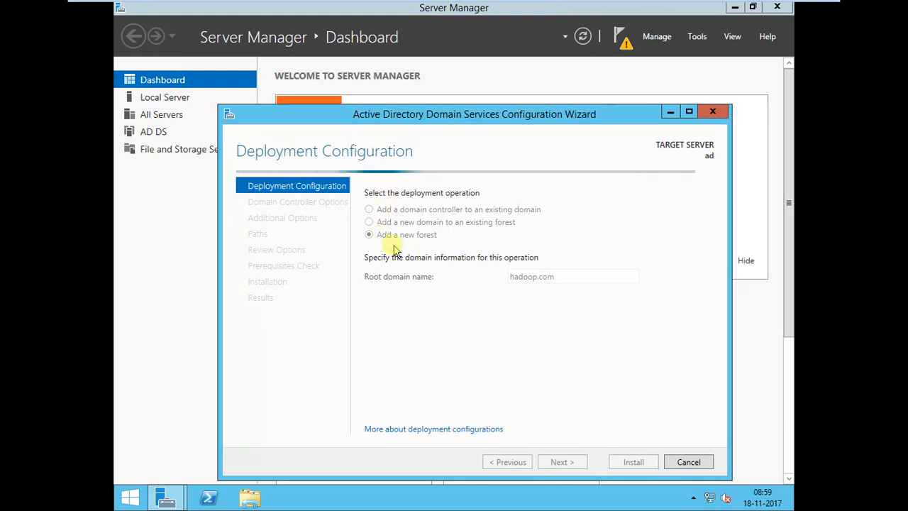
Enter the DSRM password with DNS server kept, and continue past DNS delegation to NetBIOS name HADOOP.
left_click(561, 461)
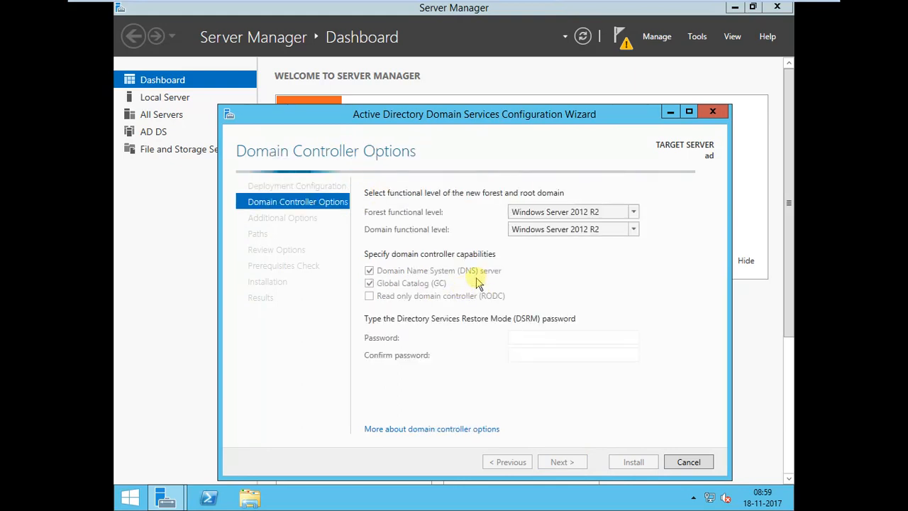
mouse_move(498, 402)
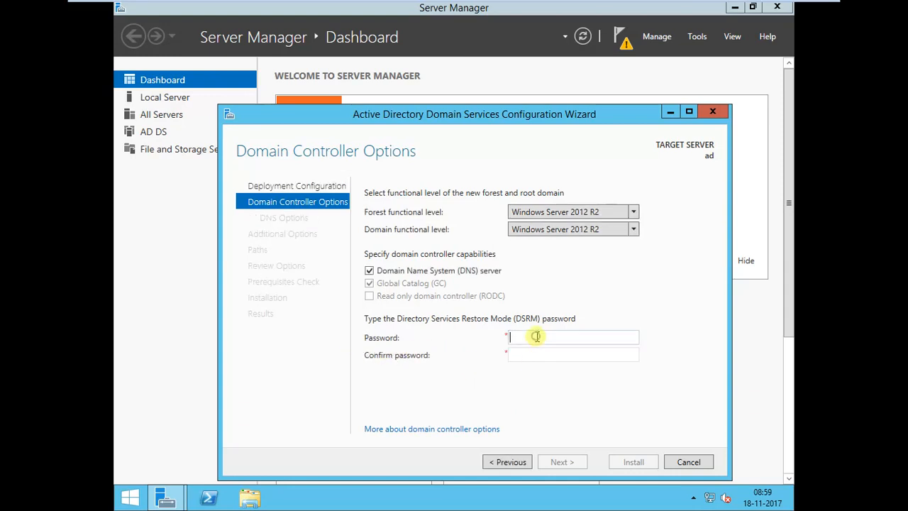
type("••••")
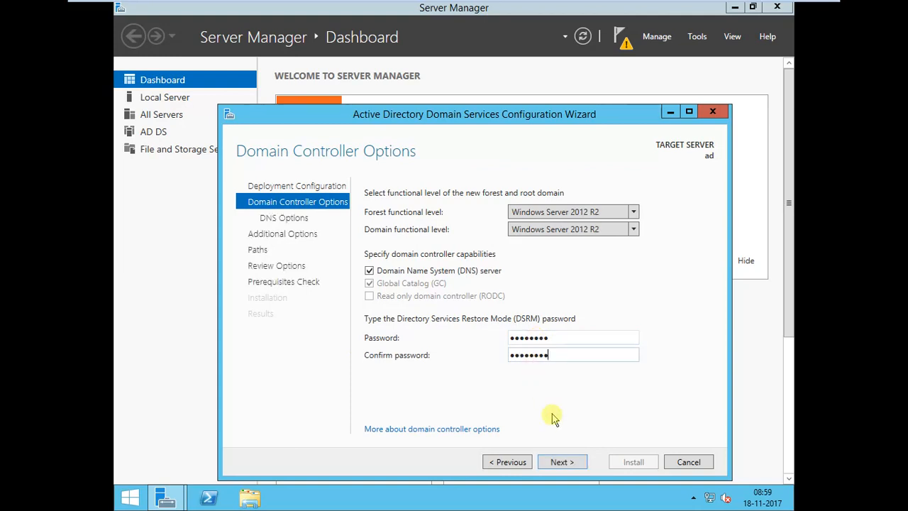
left_click(562, 462)
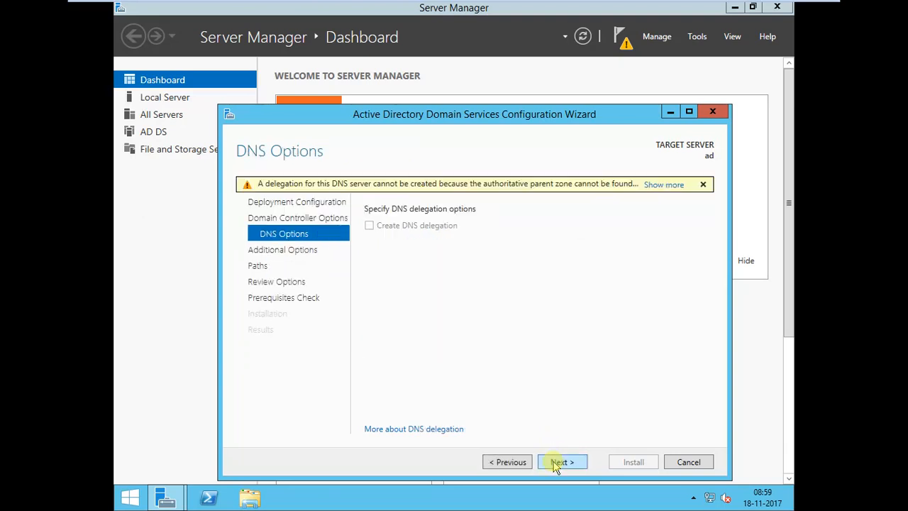
left_click(561, 462)
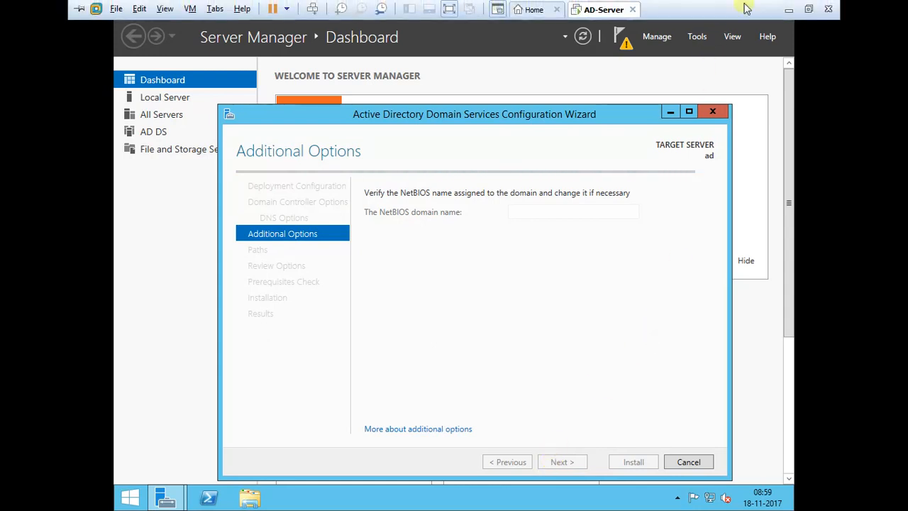
mouse_move(808, 9)
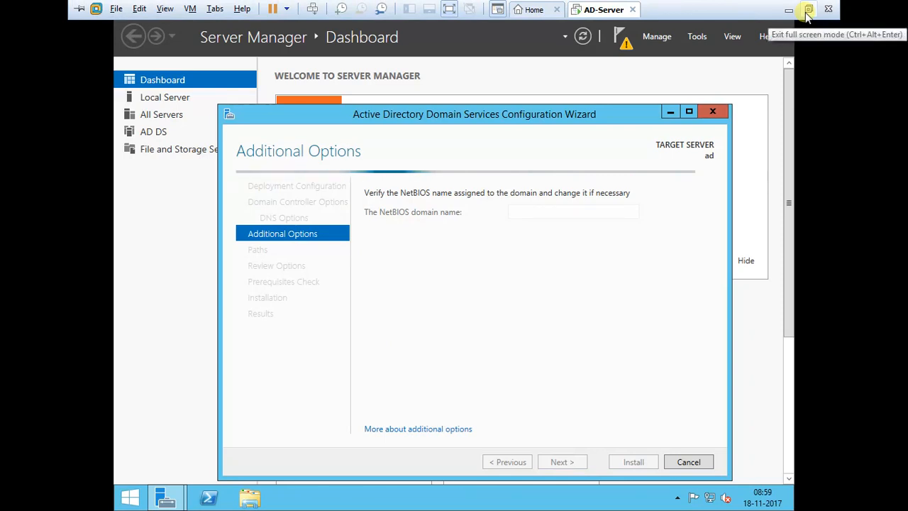
left_click(807, 10)
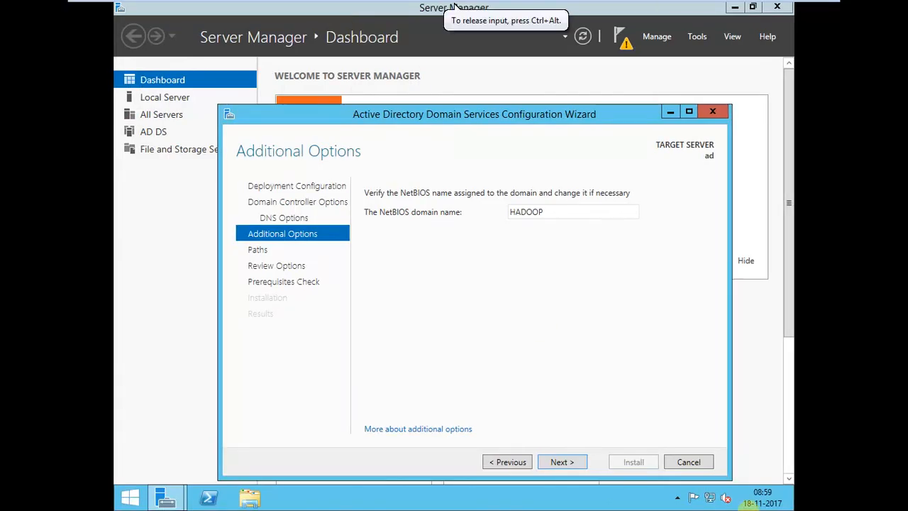
Accept the default NTDS and SYSVOL paths, review the options, and run the prerequisite checks.
left_click(562, 462)
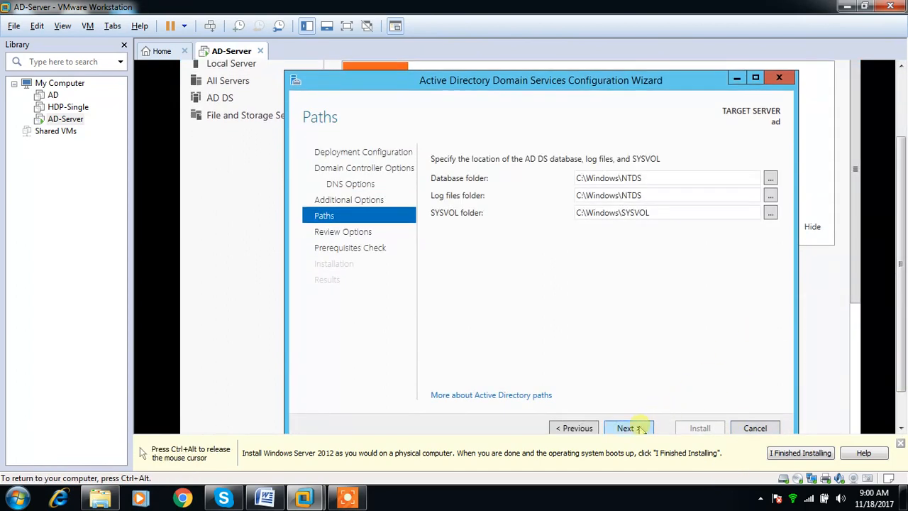
left_click(627, 427)
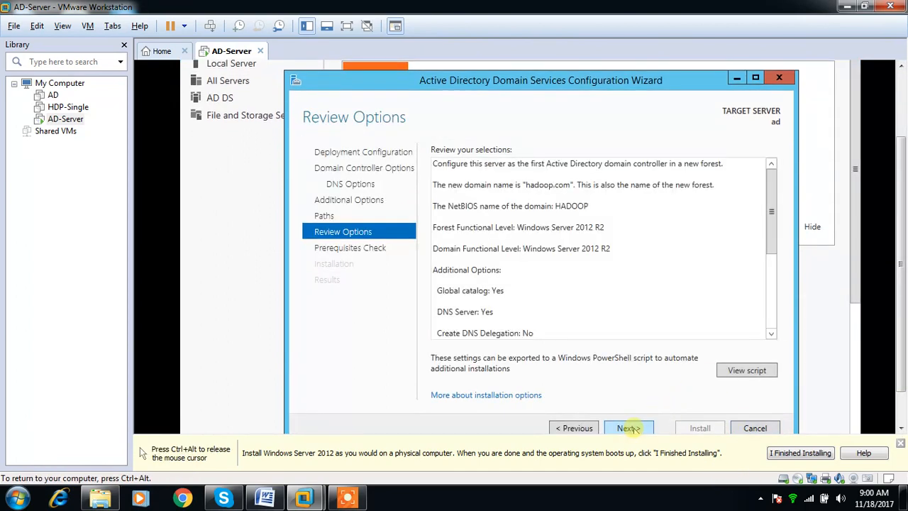
left_click(628, 427)
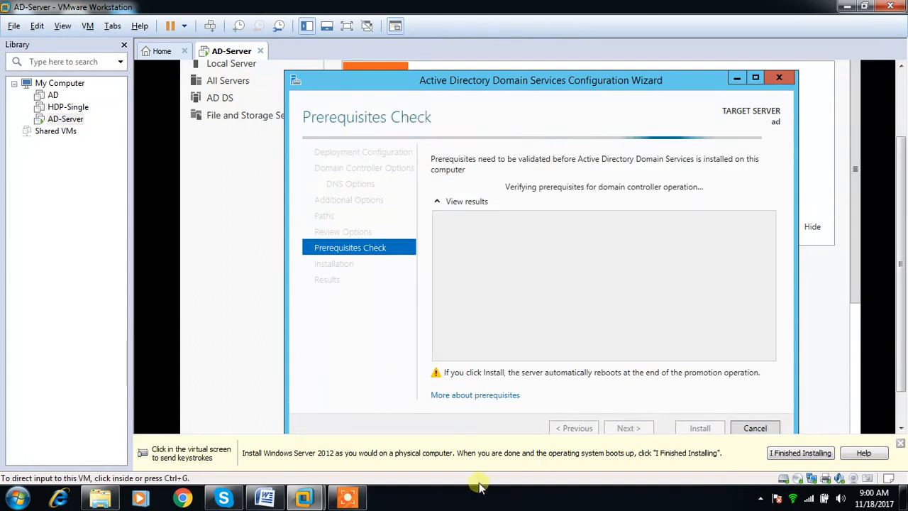
mouse_move(411, 273)
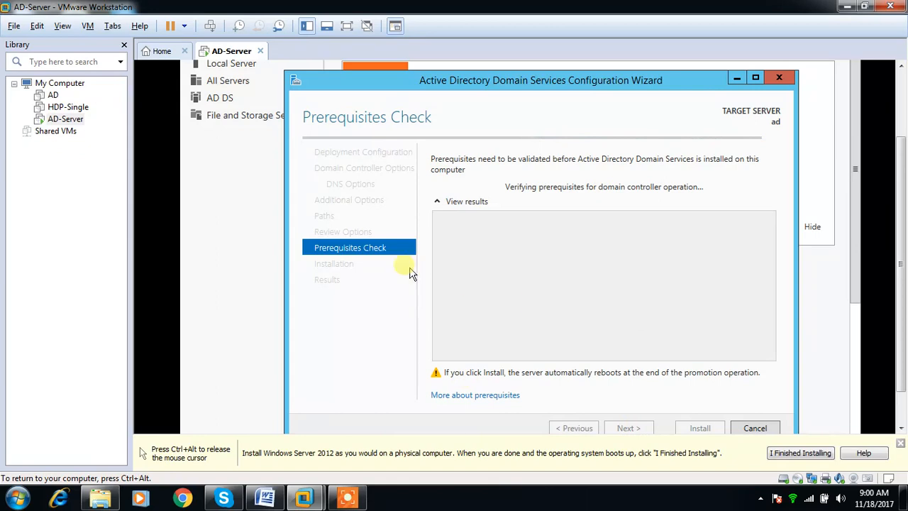
mouse_move(597, 173)
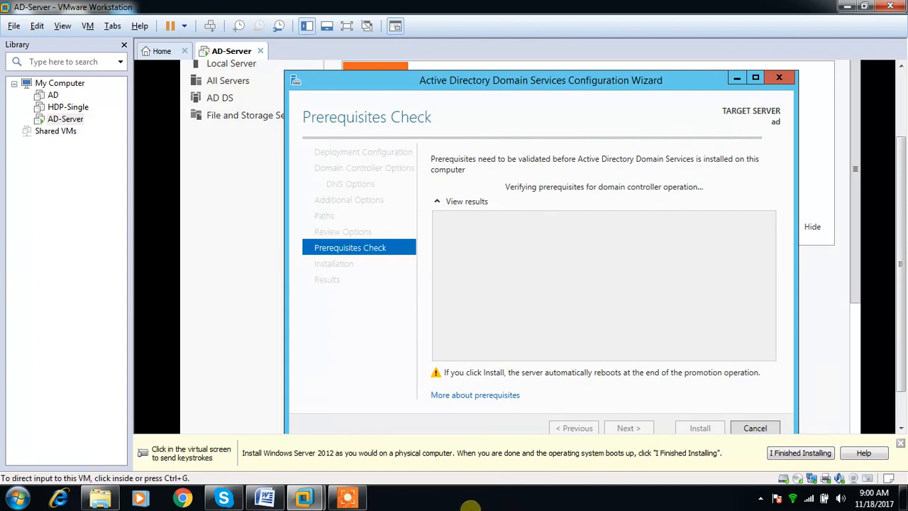
mouse_move(816, 325)
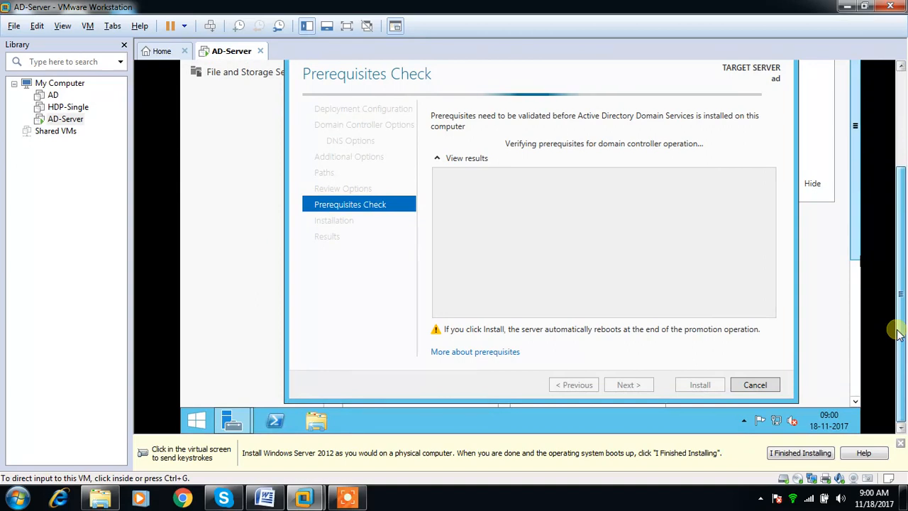
mouse_move(533, 210)
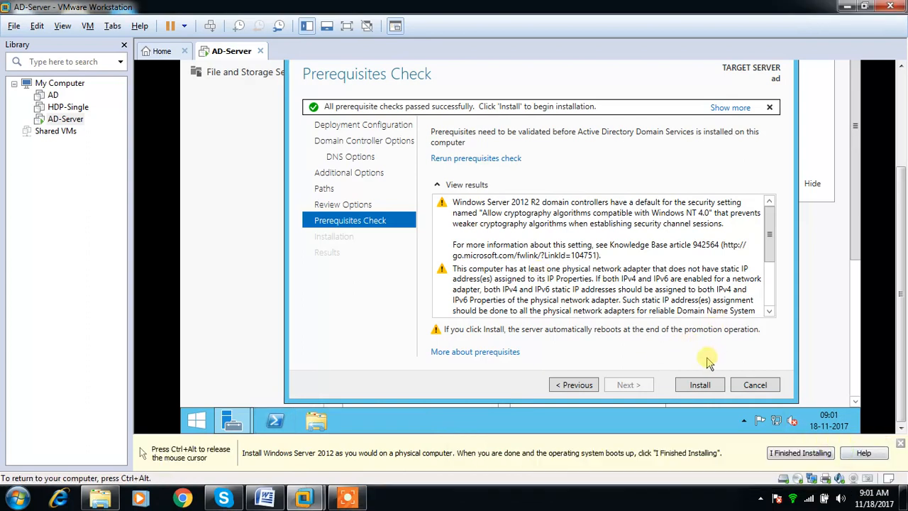
mouse_move(670, 319)
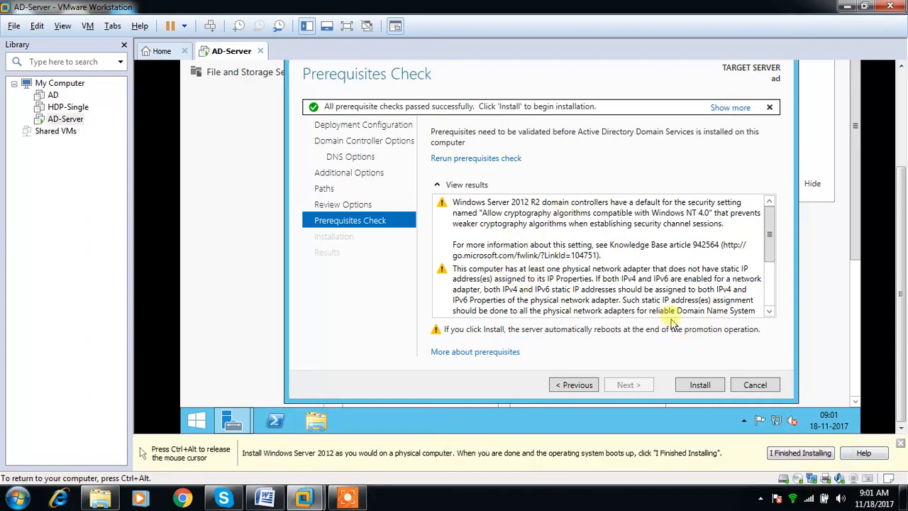
Install AD DS to make the server the hadoop.com domain controller, then let it restart.
left_click(699, 384)
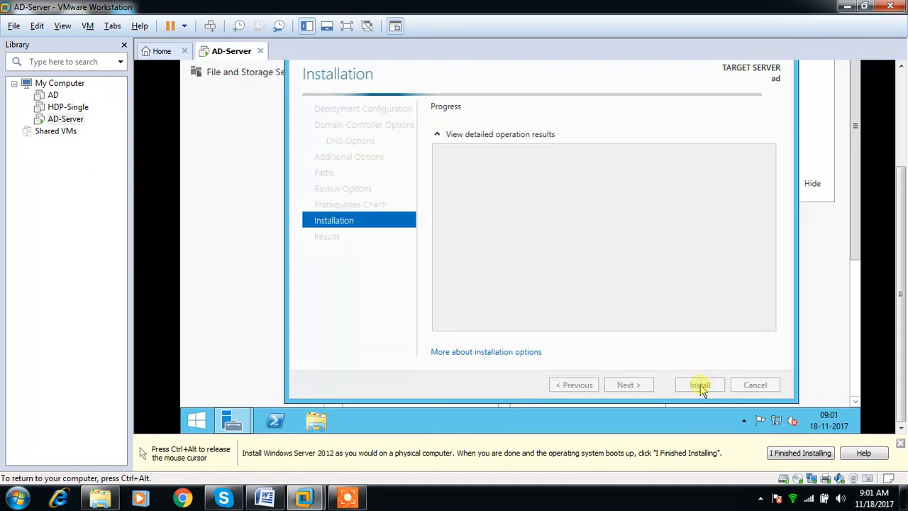
left_click(699, 384)
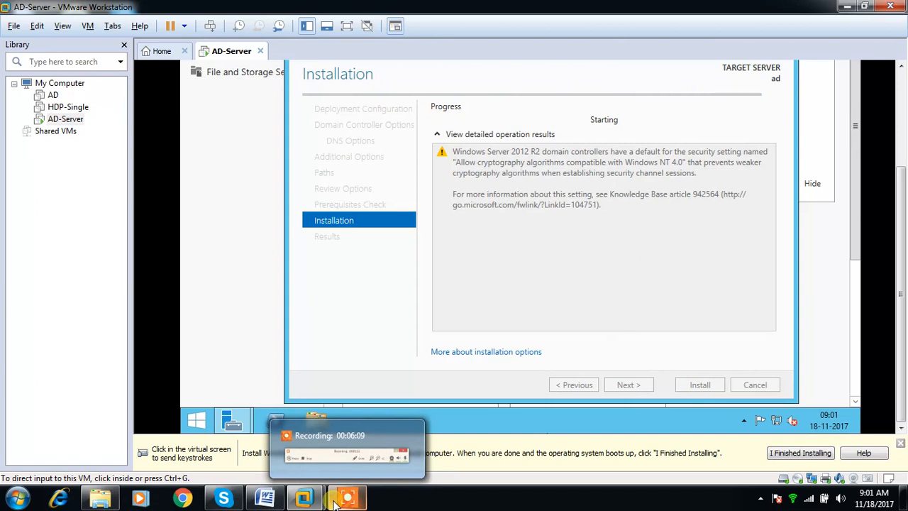
left_click(346, 497)
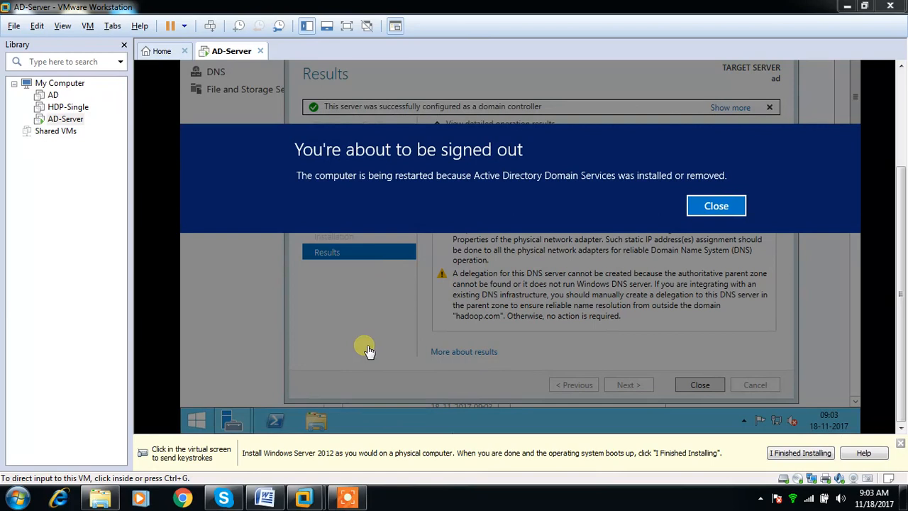
mouse_move(347, 496)
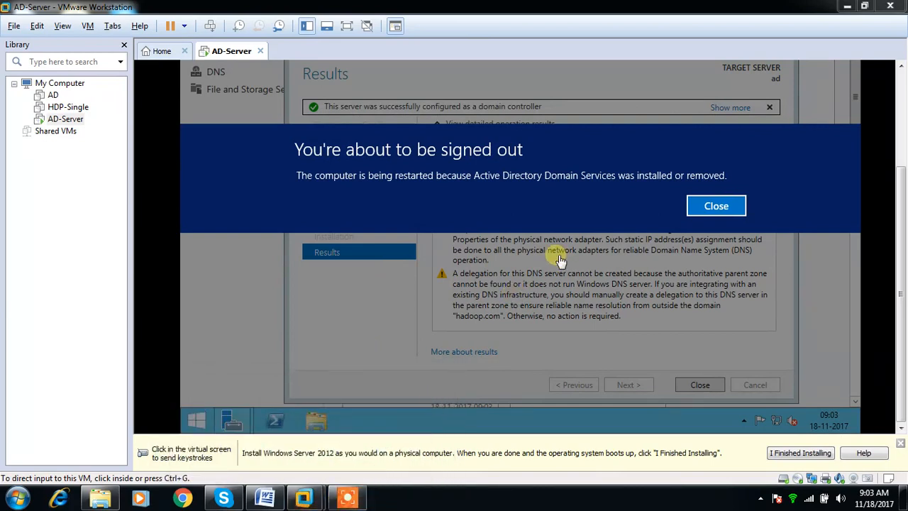
mouse_move(585, 250)
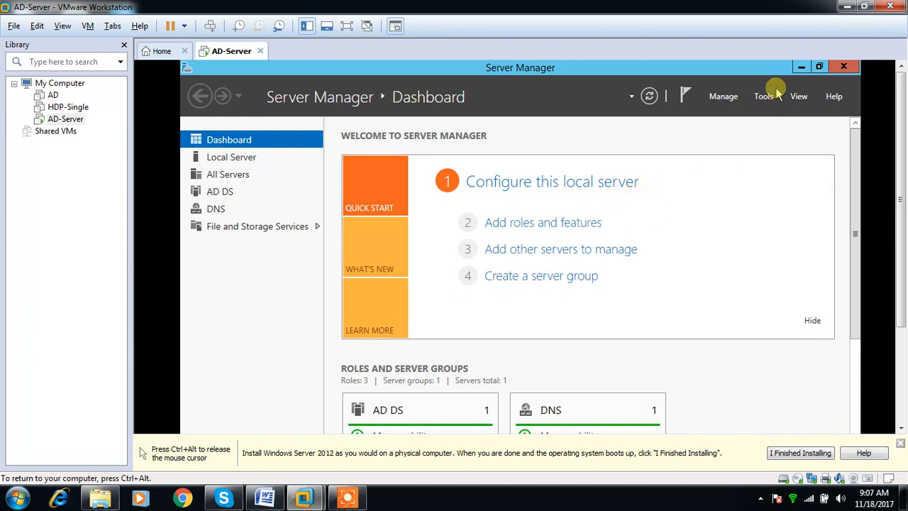
Browse Server Manager's Tools list, then launch Add Roles and Features targeting ad.hadoop.com.
left_click(763, 95)
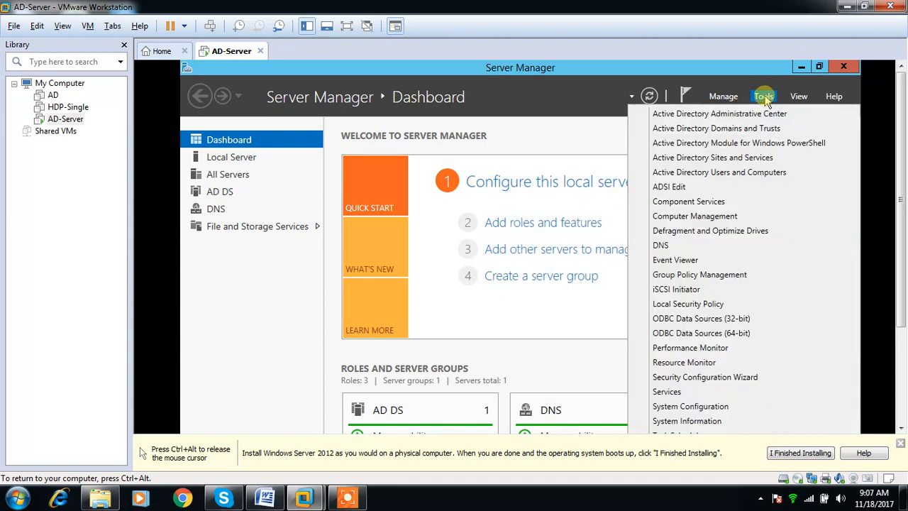
mouse_move(712, 156)
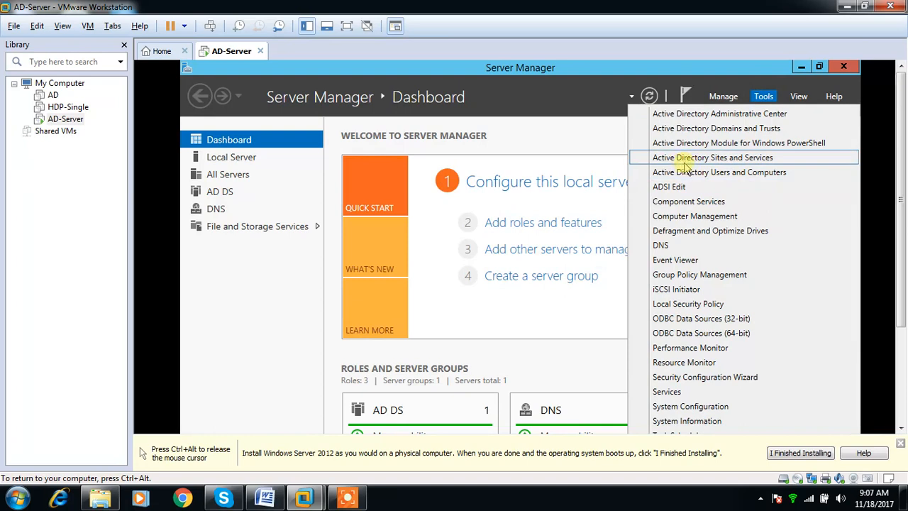
mouse_move(719, 172)
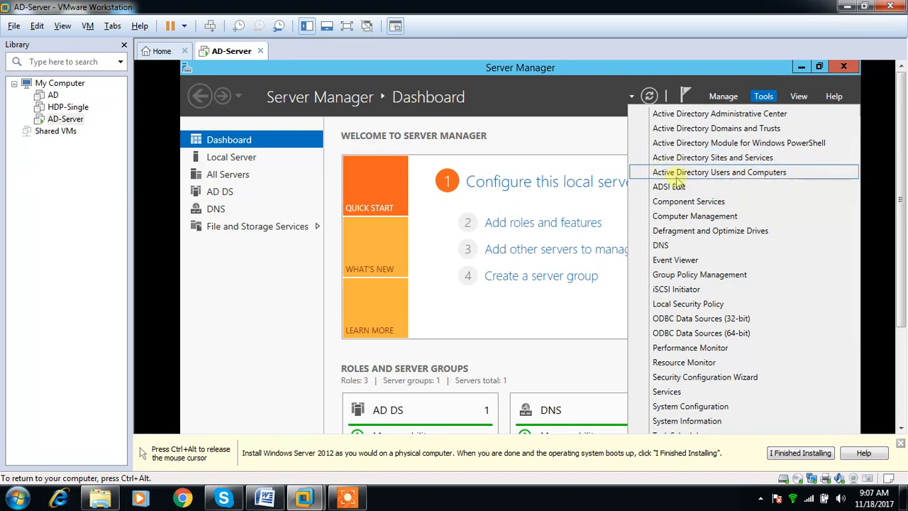
mouse_move(745, 177)
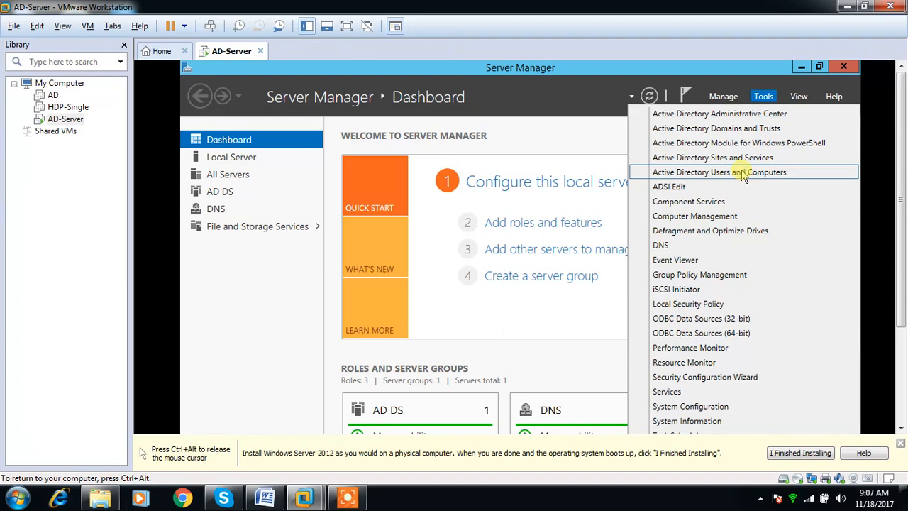
mouse_move(532, 230)
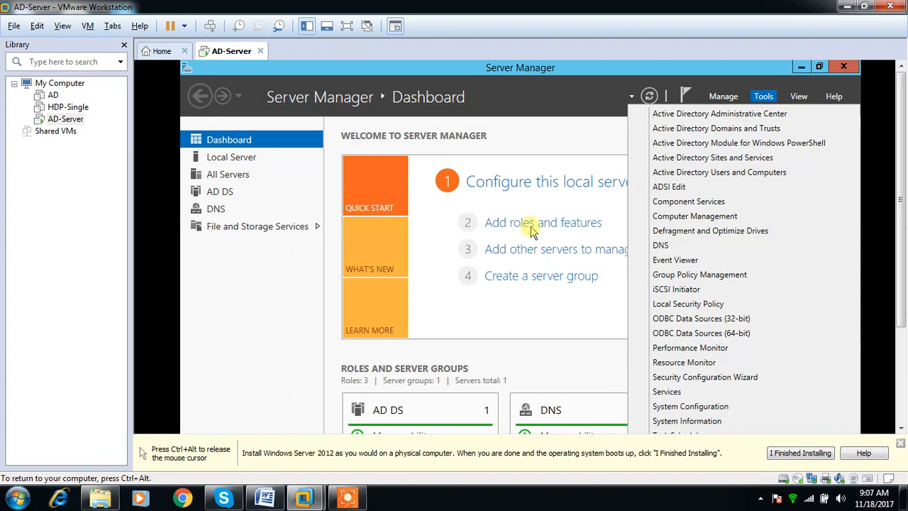
left_click(542, 222)
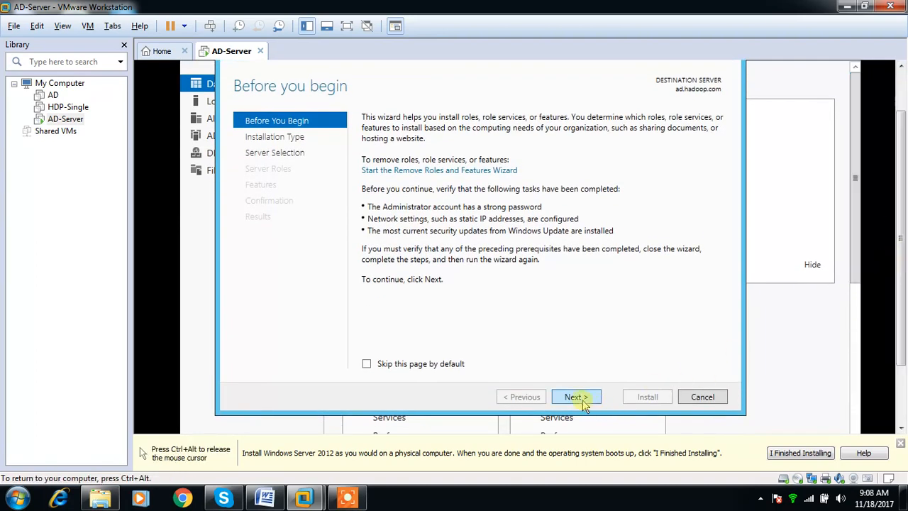
Choose a role-based install on ad.hadoop.com and select AD CS with its management tools.
left_click(576, 396)
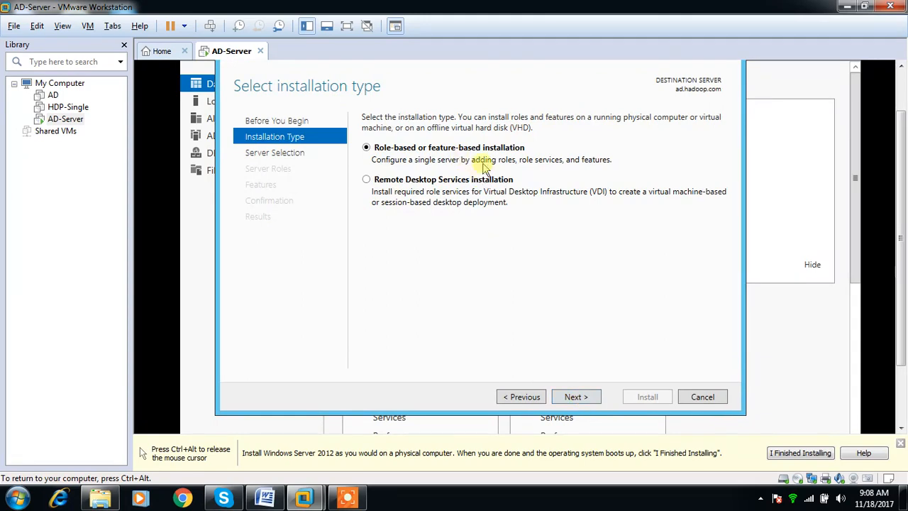
left_click(575, 396)
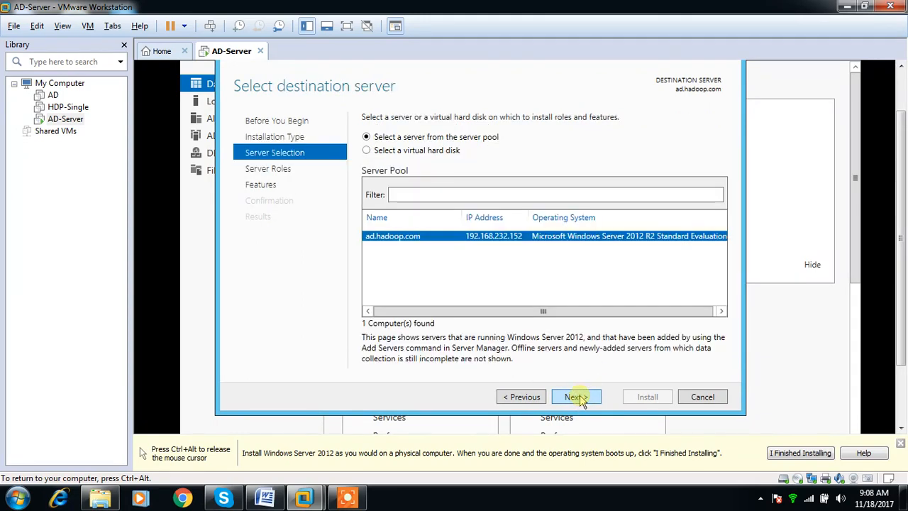
left_click(576, 397)
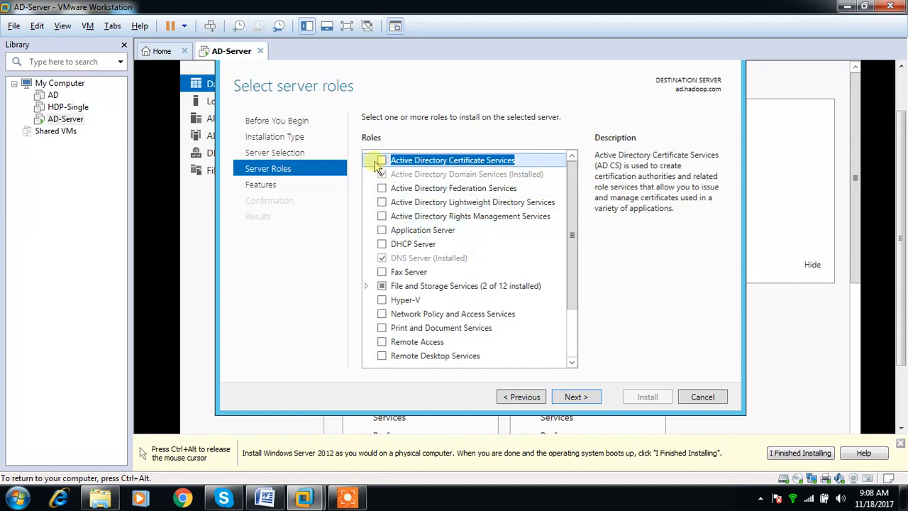
left_click(381, 160)
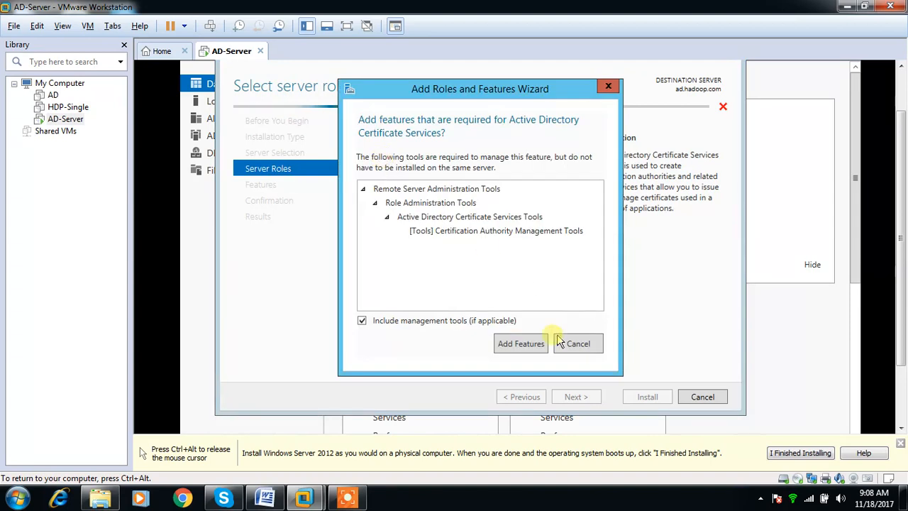
left_click(519, 343)
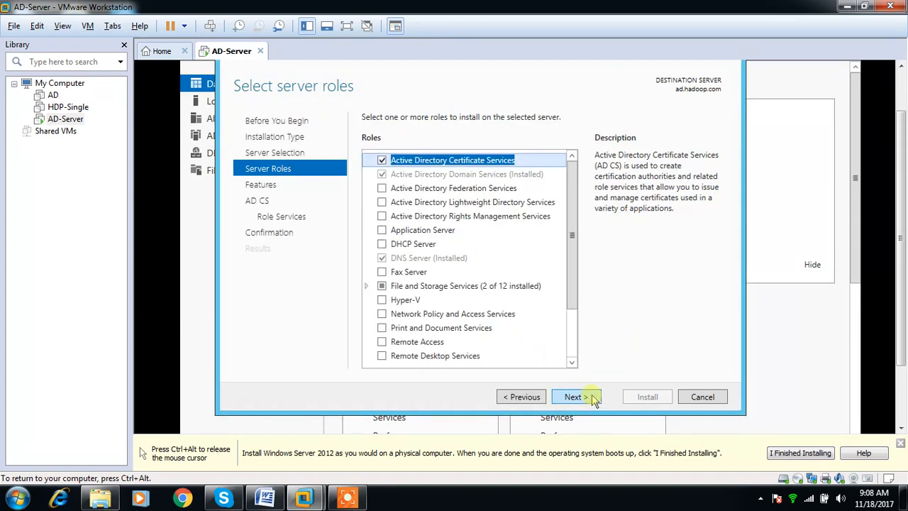
Keep the Certification Authority role service, allow automatic restart, and begin installation.
left_click(573, 396)
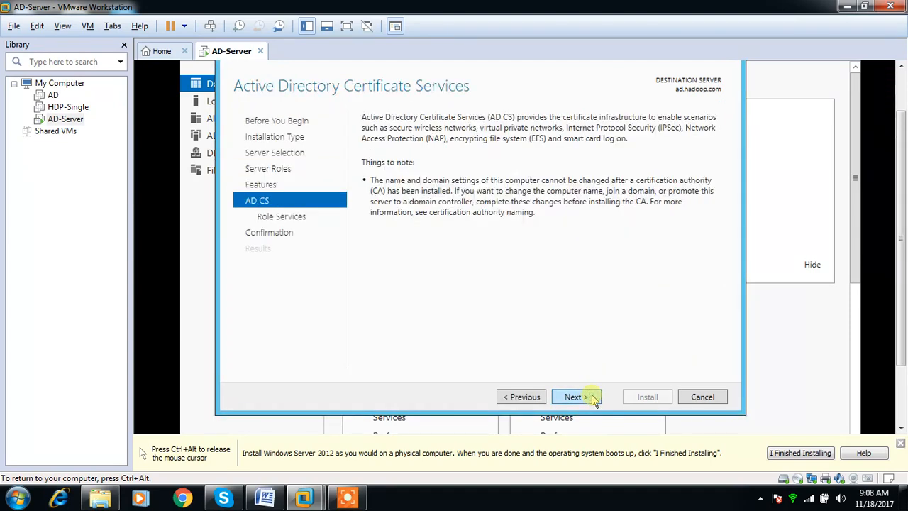
left_click(572, 397)
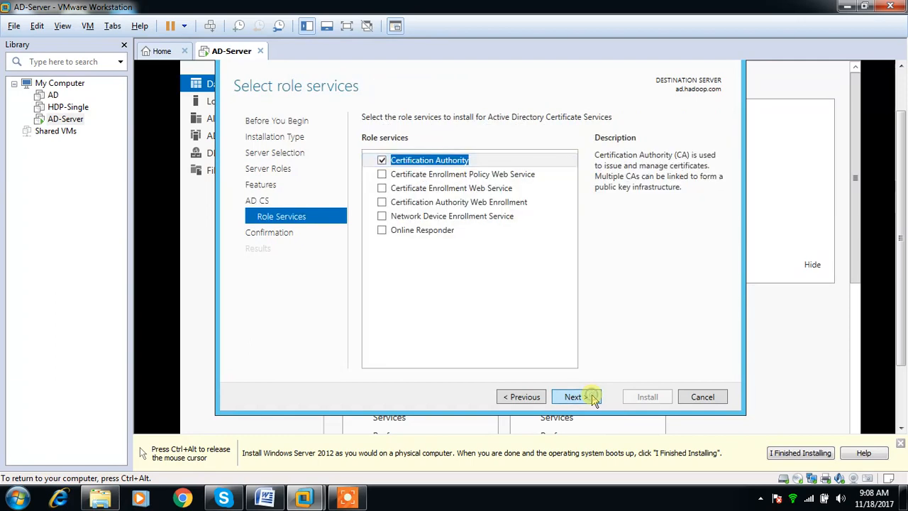
left_click(573, 396)
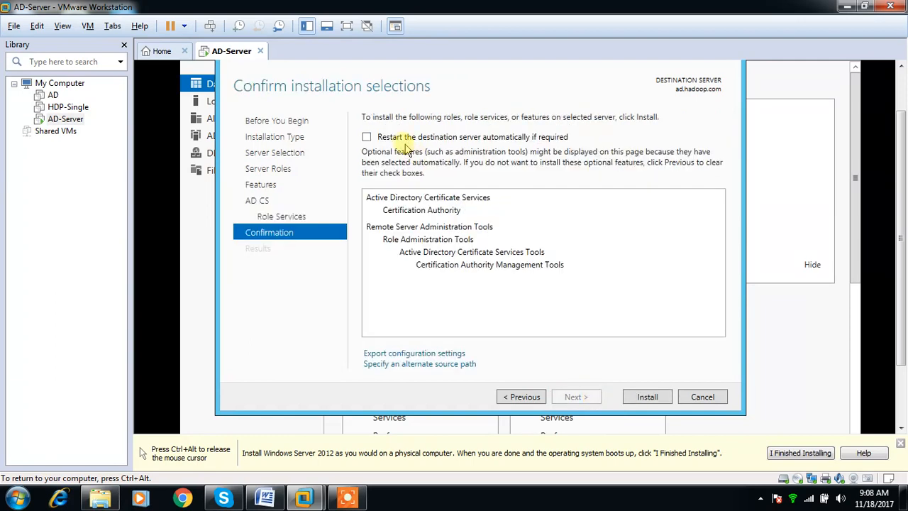
left_click(367, 136)
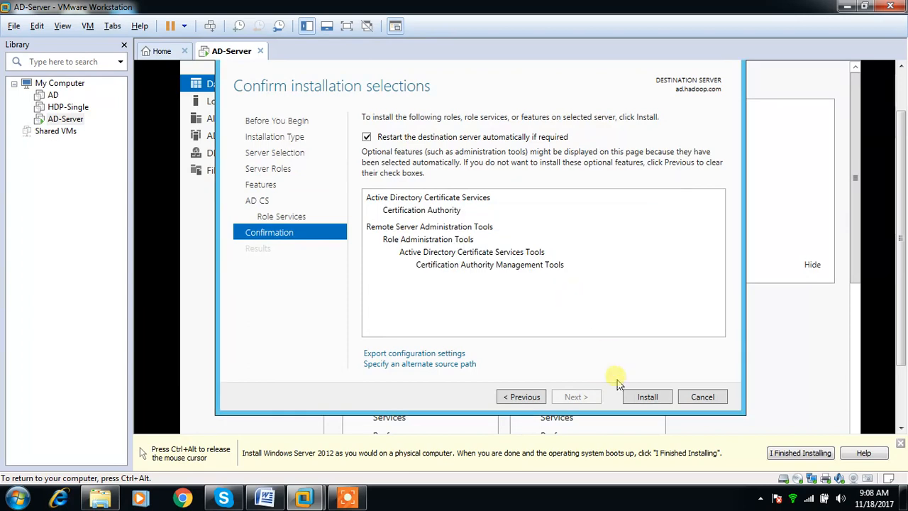
left_click(646, 396)
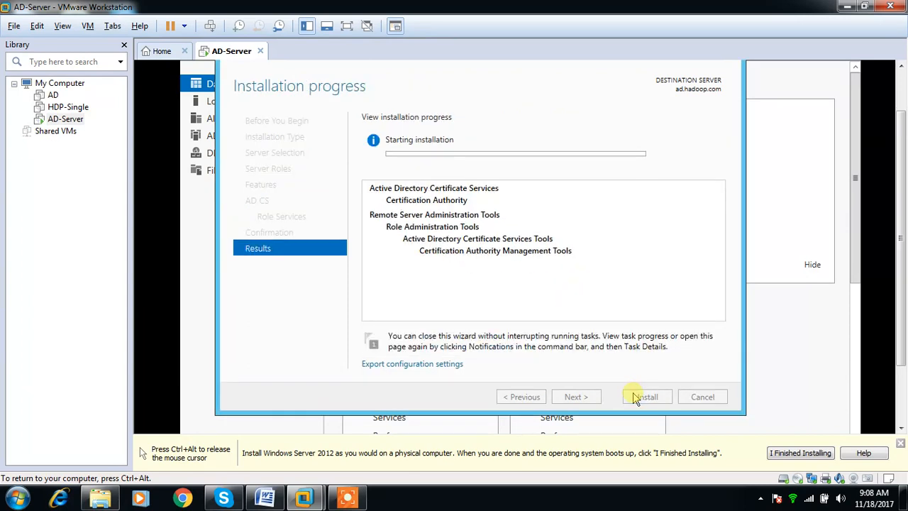
Close the successful AD CS installation and open the pending post-deployment configuration notification.
left_click(646, 396)
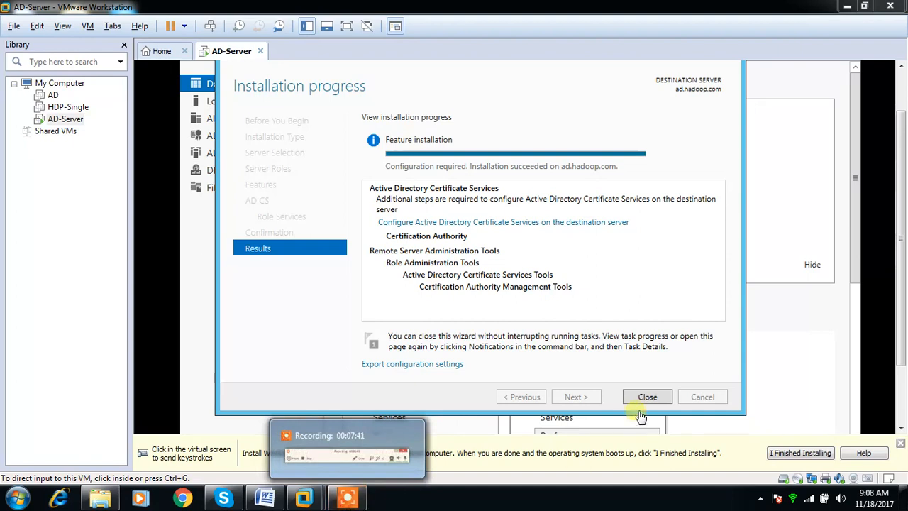
left_click(646, 396)
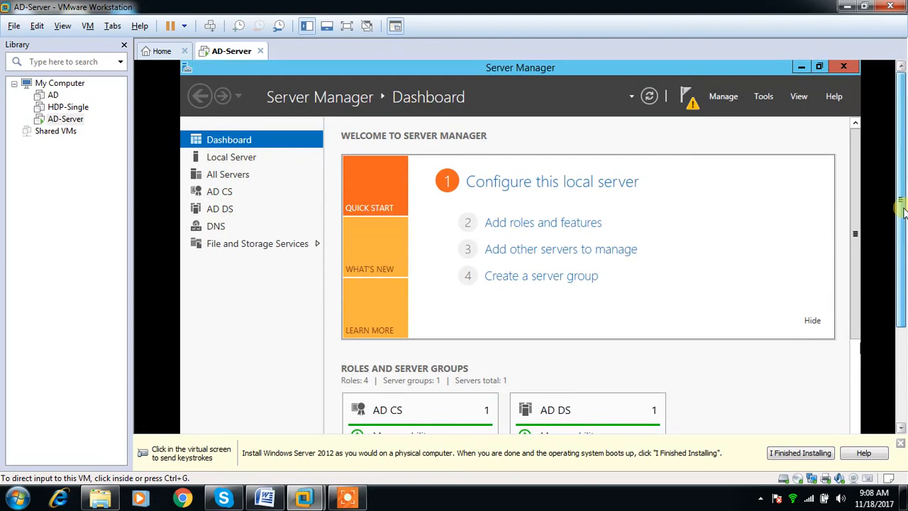
left_click(686, 96)
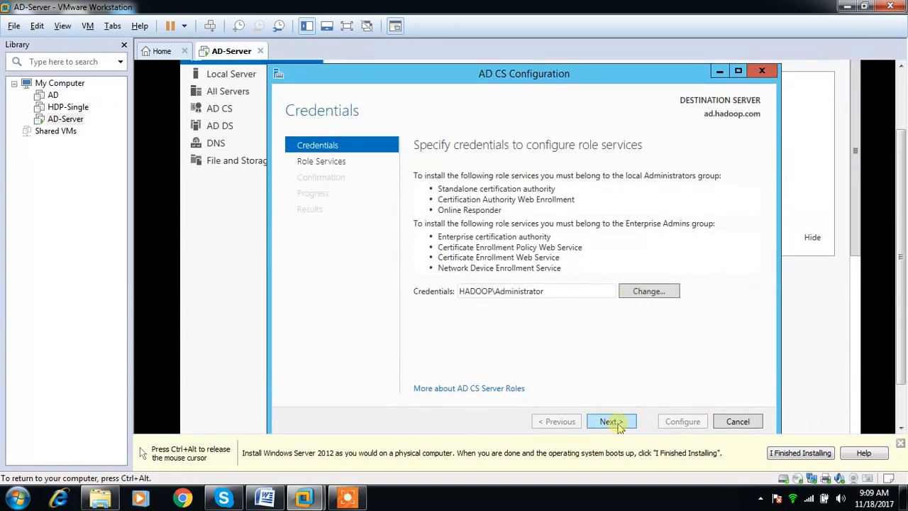
Configure Certification Authority as Enterprise Root CA with a new RSA 2048 private key.
left_click(608, 420)
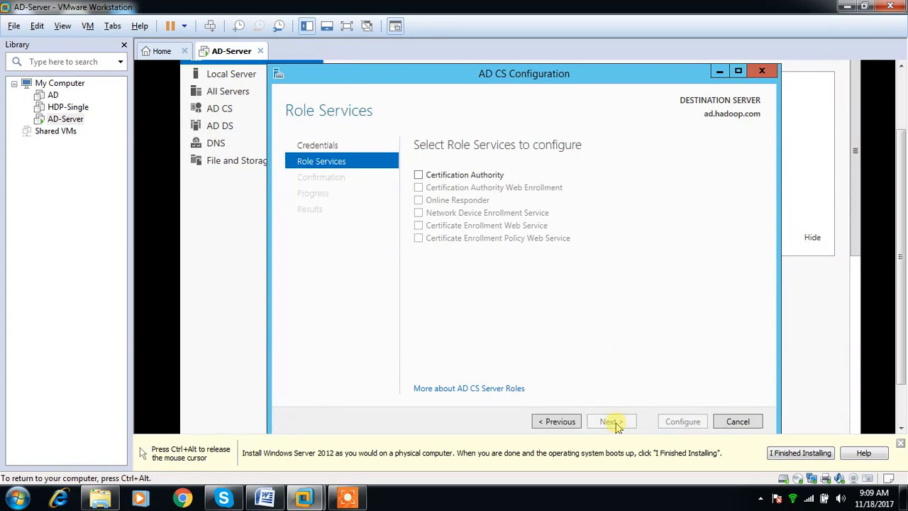
left_click(418, 175)
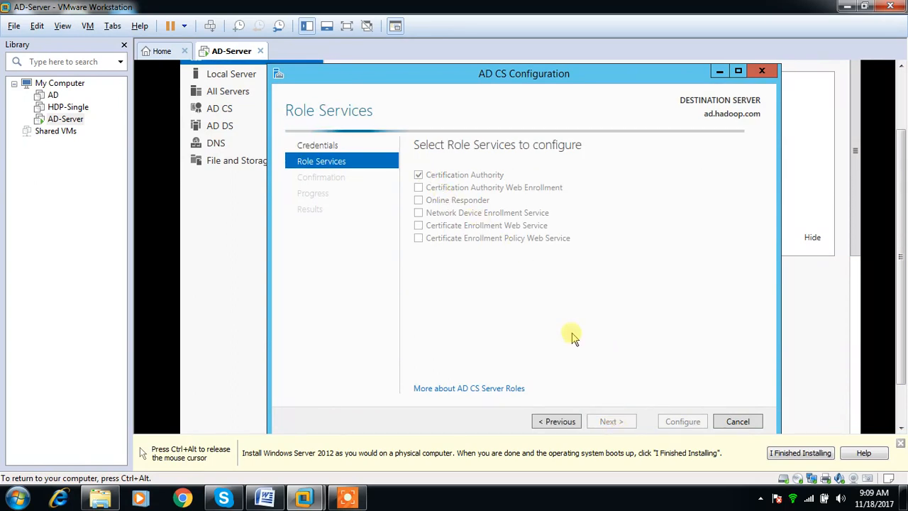
left_click(611, 420)
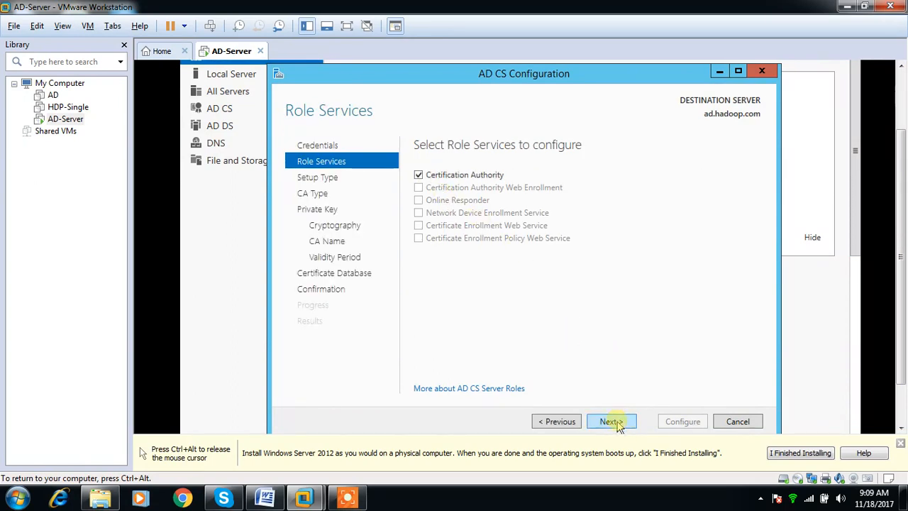
left_click(610, 421)
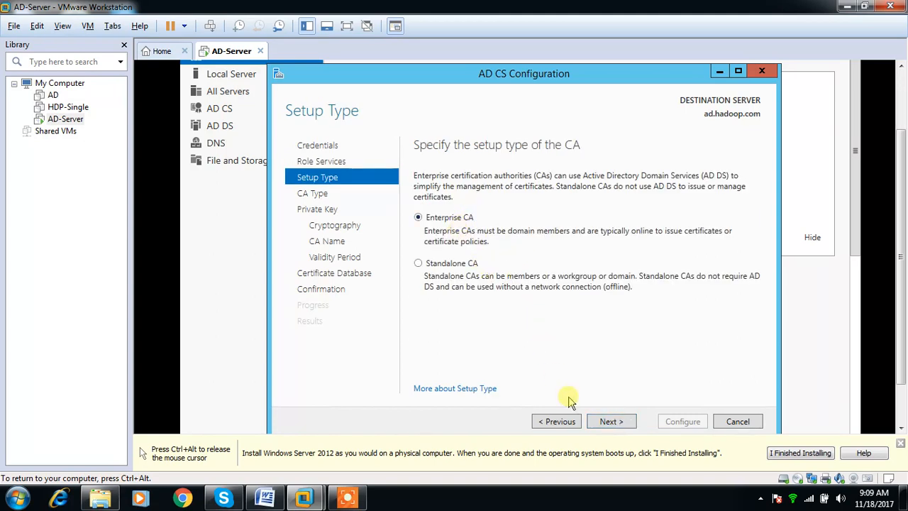
left_click(608, 421)
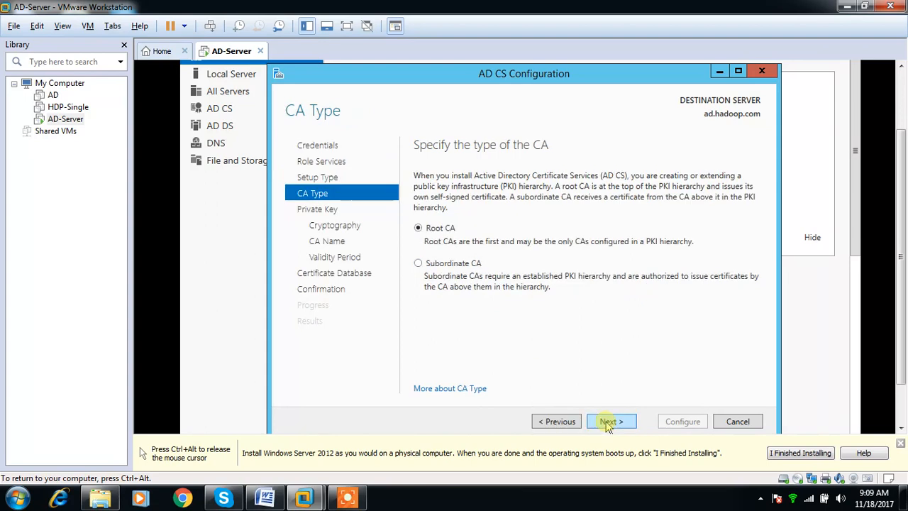
left_click(607, 420)
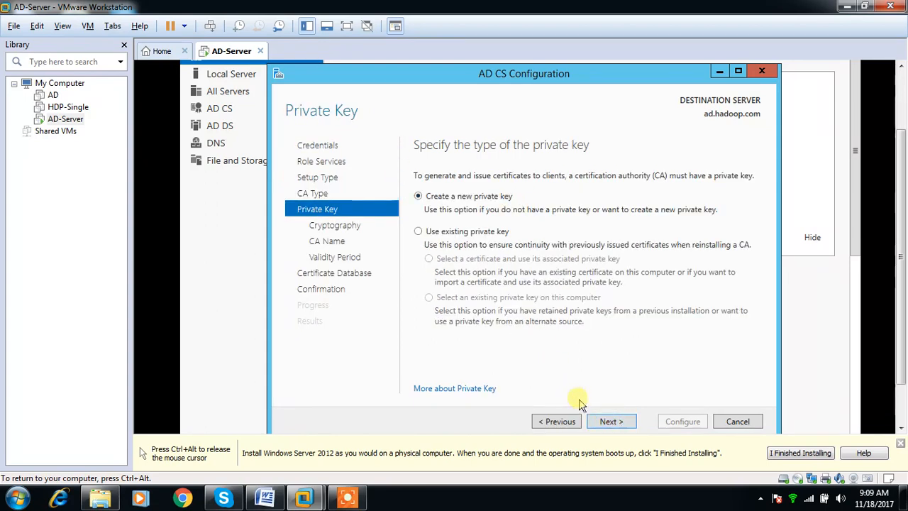
left_click(611, 420)
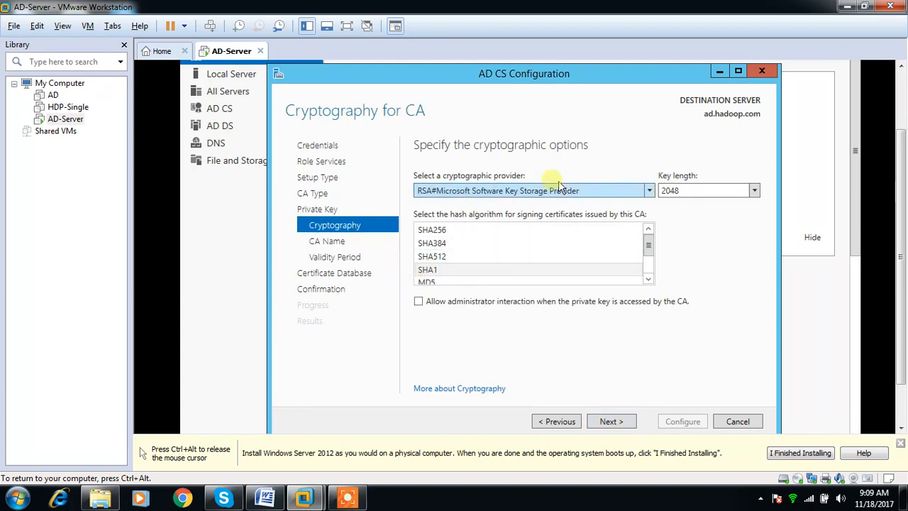
mouse_move(685, 365)
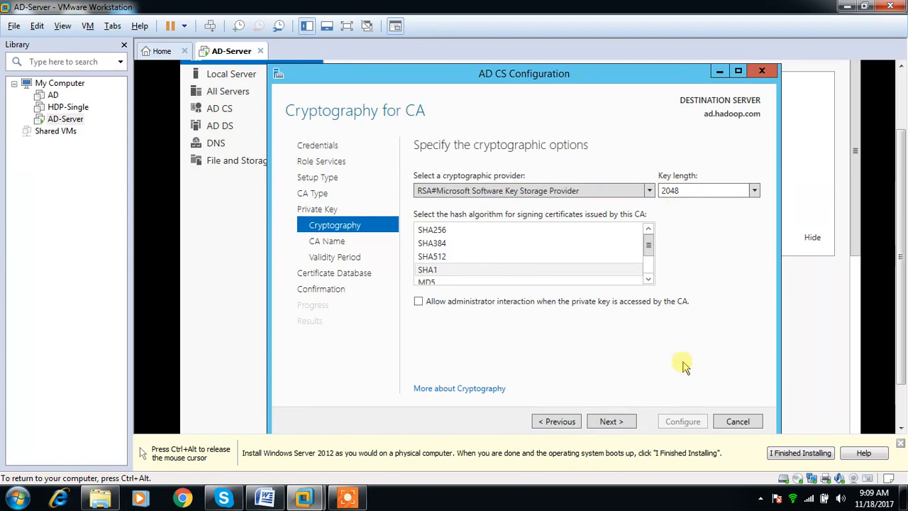
left_click(607, 421)
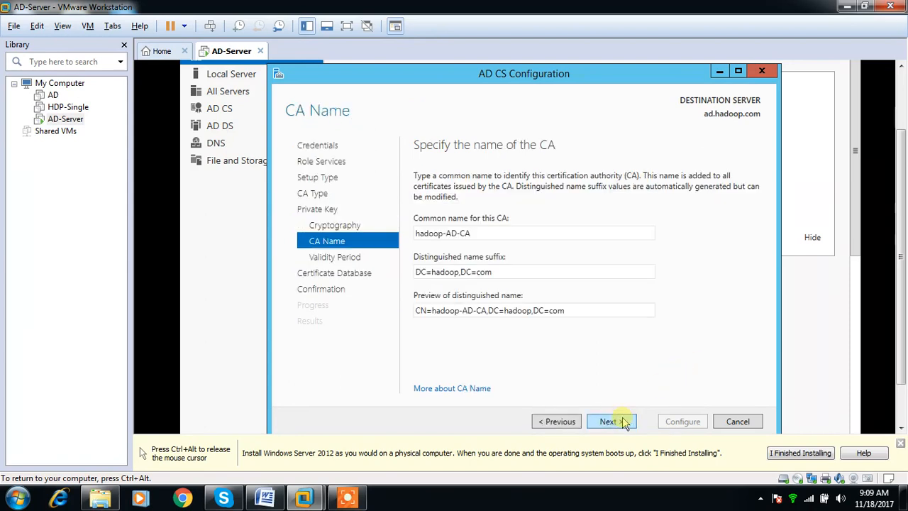
mouse_move(573, 355)
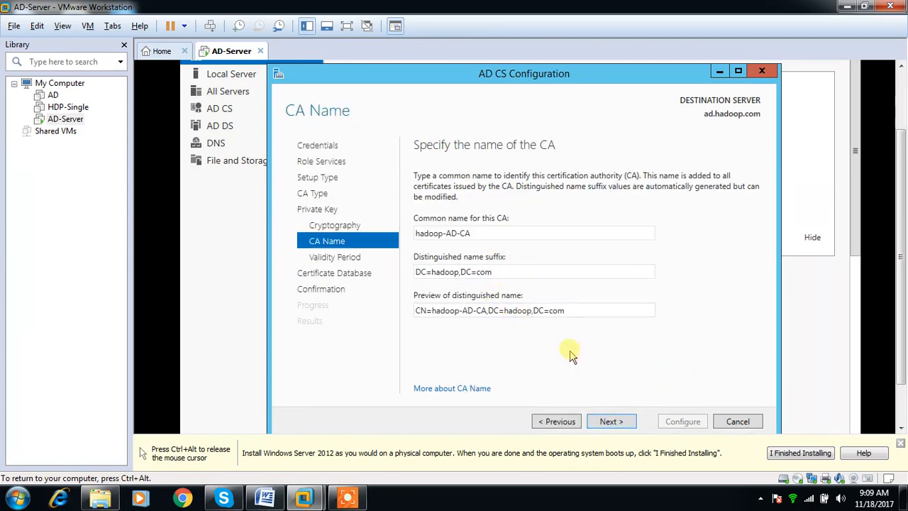
Keep CA name hadoop-AD-CA, 5-year validity and default database paths, then apply the configuration.
left_click(611, 421)
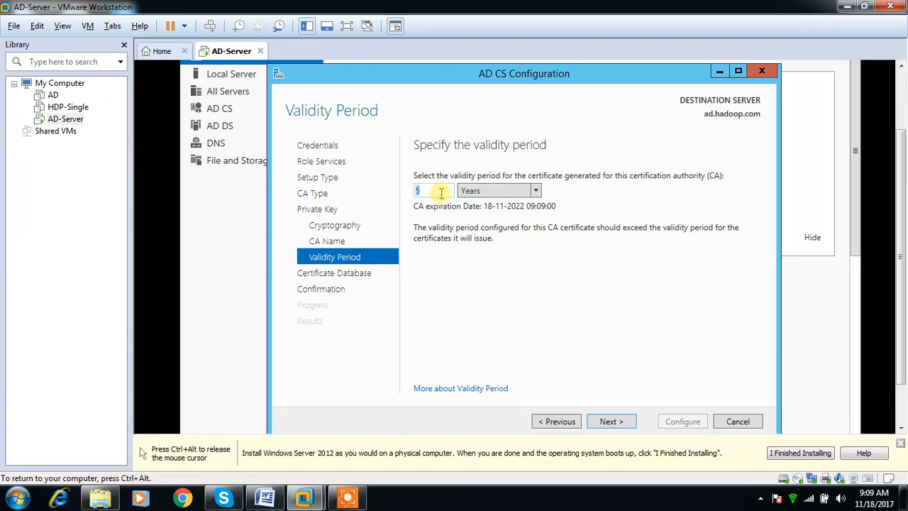
left_click(611, 422)
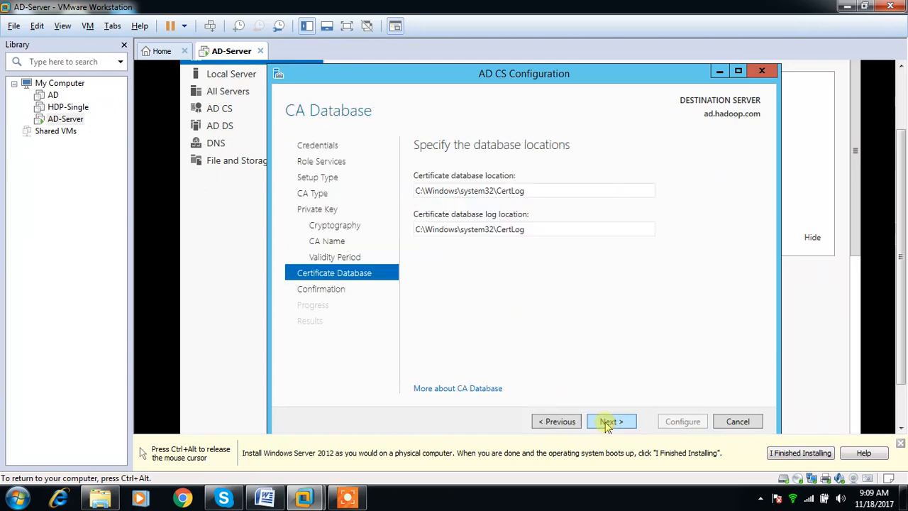
left_click(607, 421)
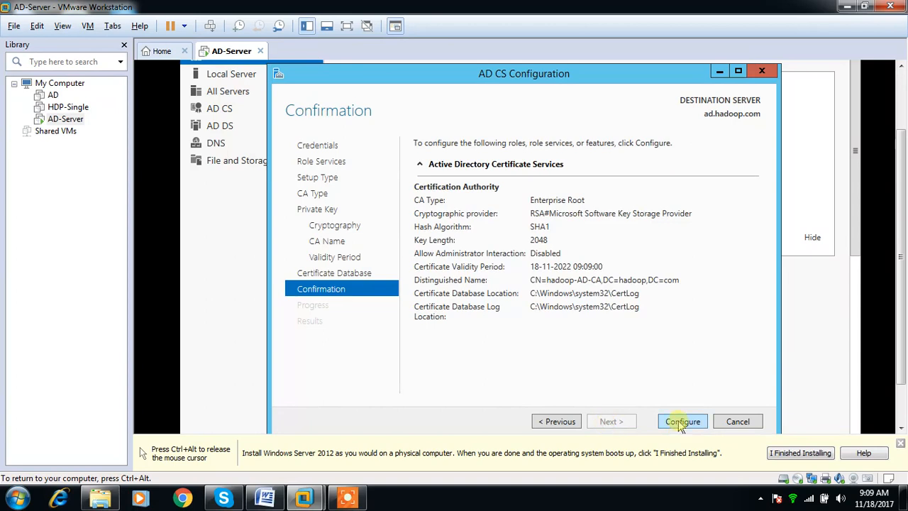
left_click(682, 421)
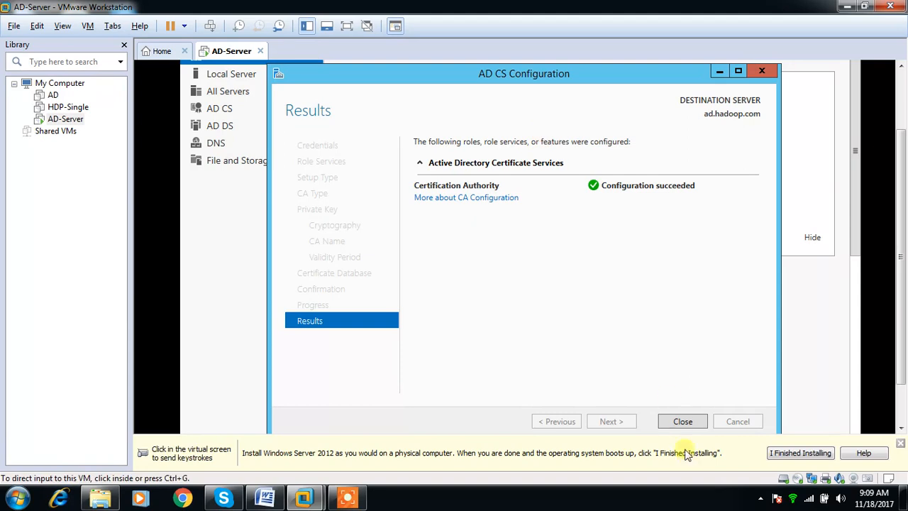
left_click(683, 421)
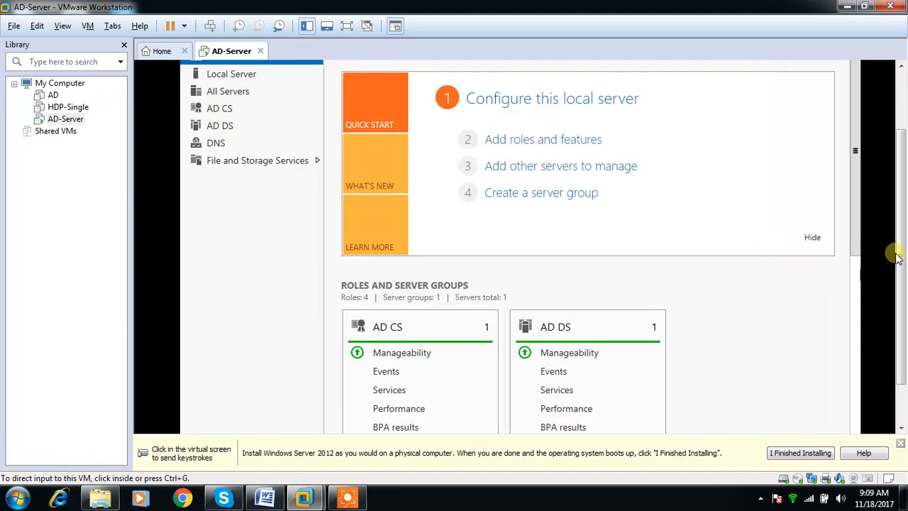
mouse_move(867, 240)
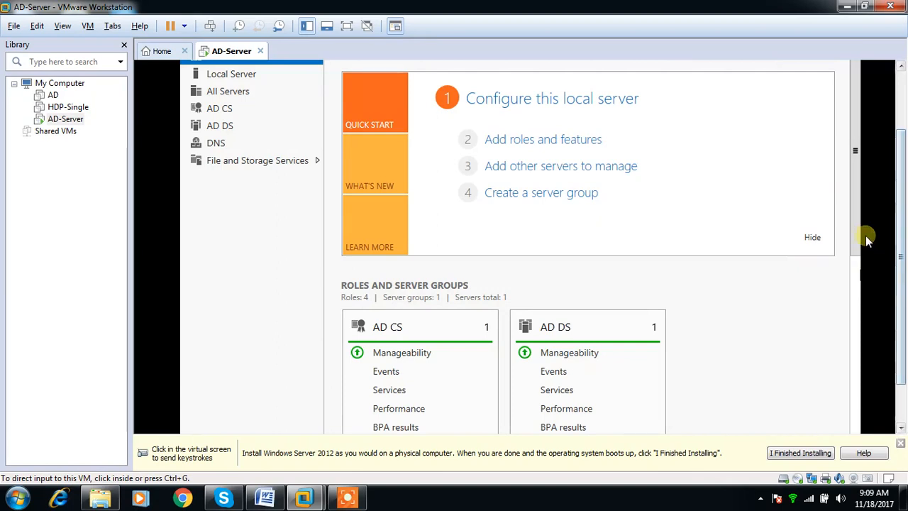
Review the dashboard and notifications, then exit Server Manager to the Start screen.
scroll("down", 3)
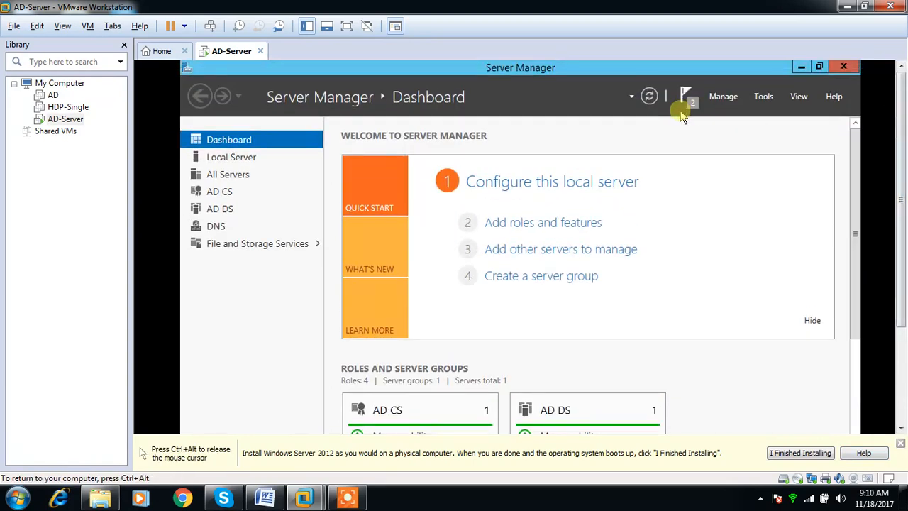
left_click(686, 96)
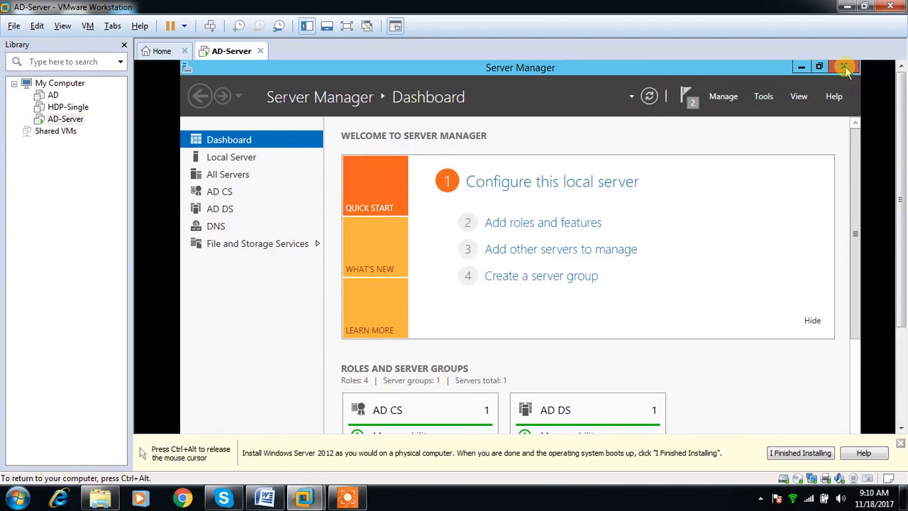
left_click(845, 67)
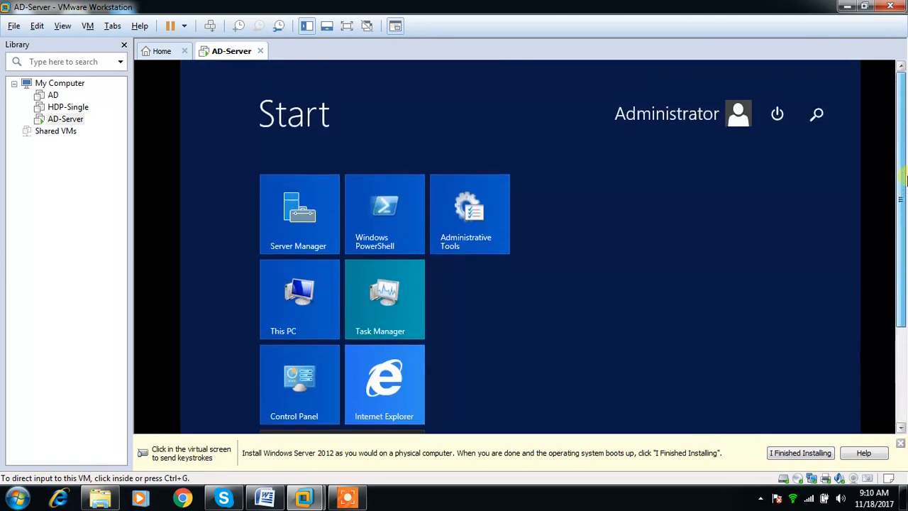
Show the power options on the Start screen to reach Shut down and Restart.
left_click(777, 113)
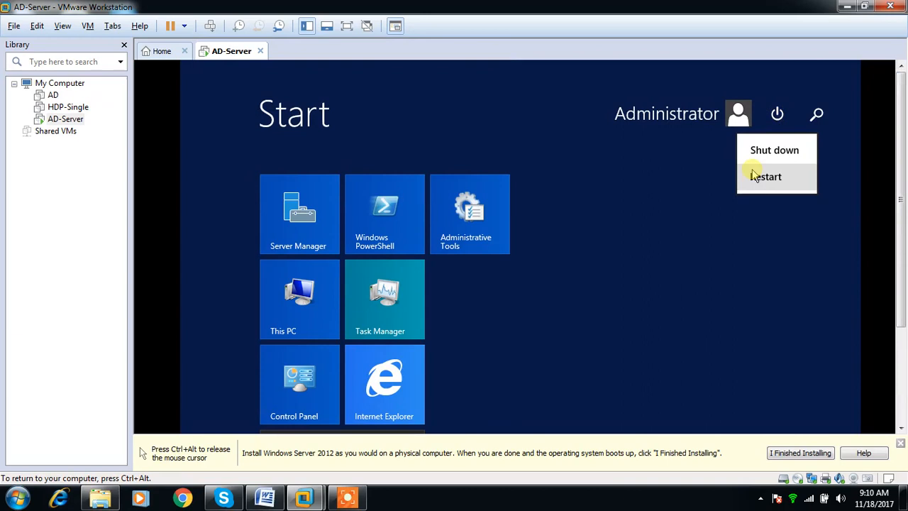